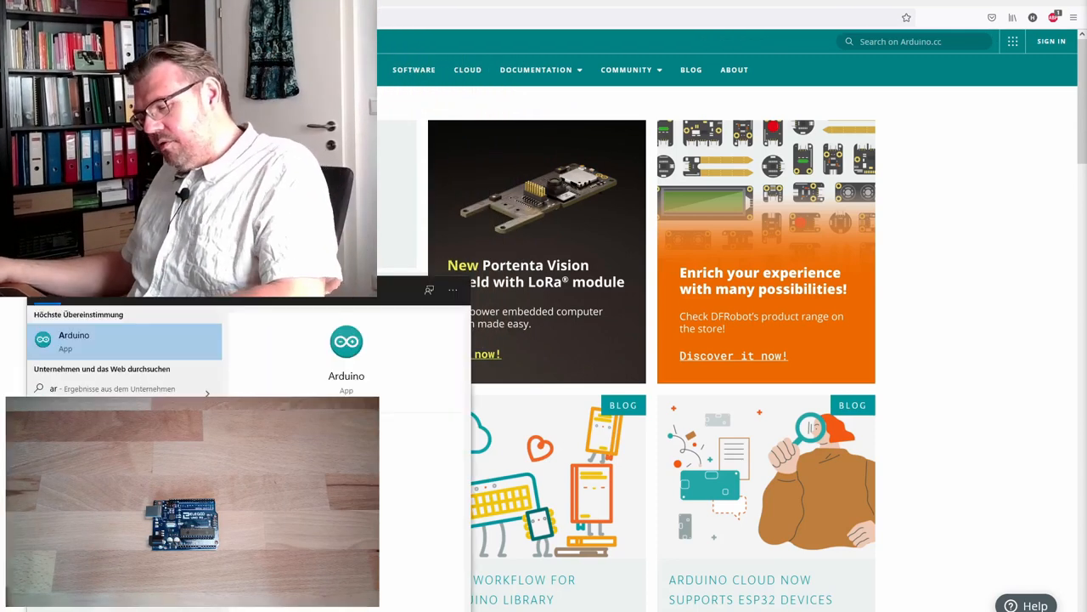
Step: Launch the Arduino IDE from the Start menu search results
left_click(72, 340)
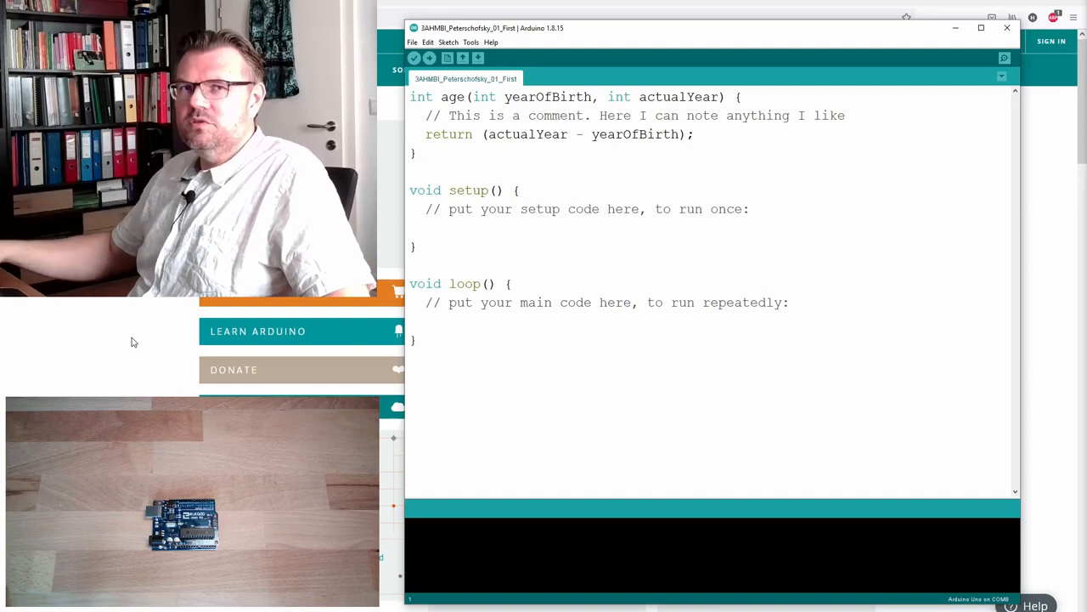
mouse_move(396, 36)
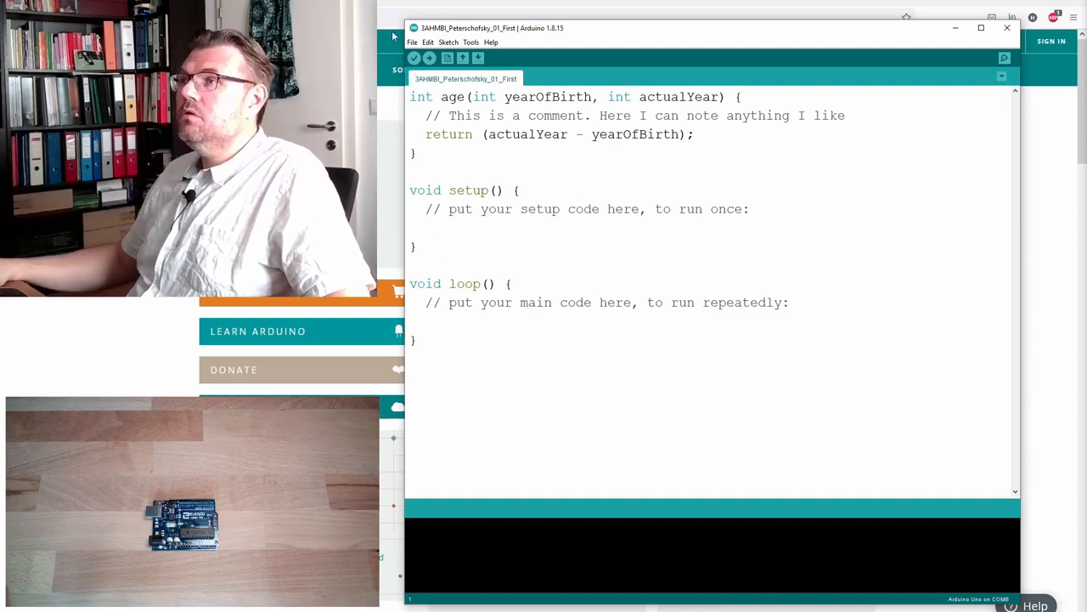
mouse_move(413, 58)
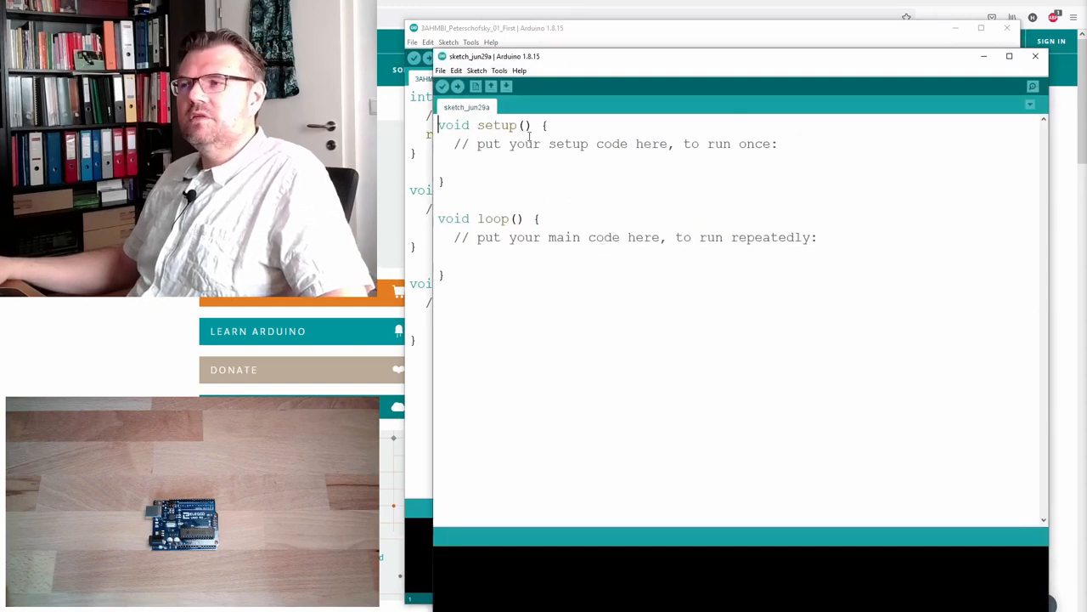
Step: Save the sketch as 3AHMBI_Peterschofsky_02_Blink in the Programs folder via Save As
left_click(440, 71)
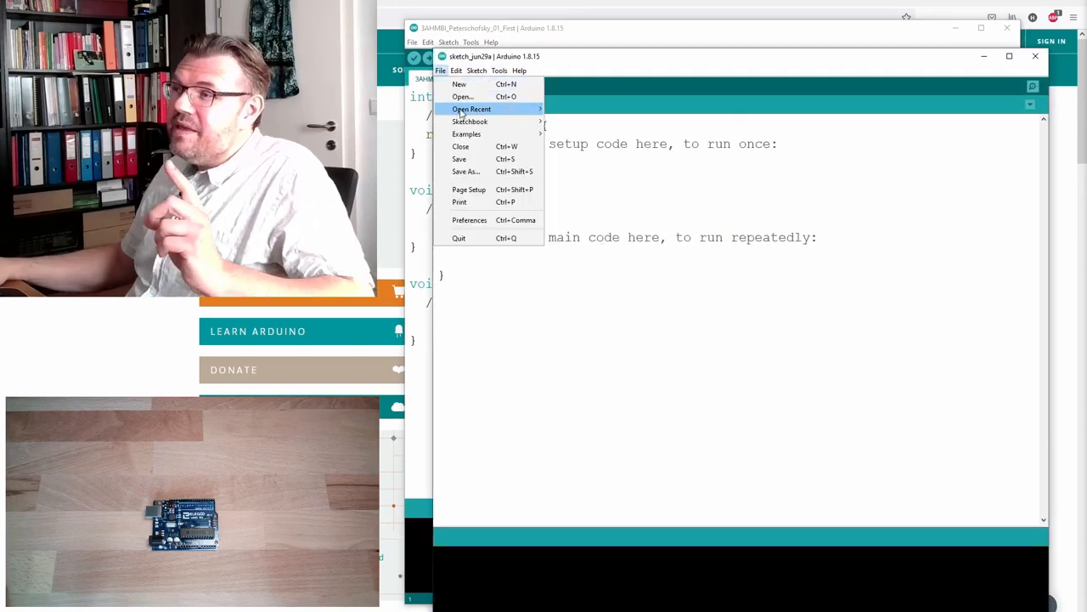
left_click(466, 170)
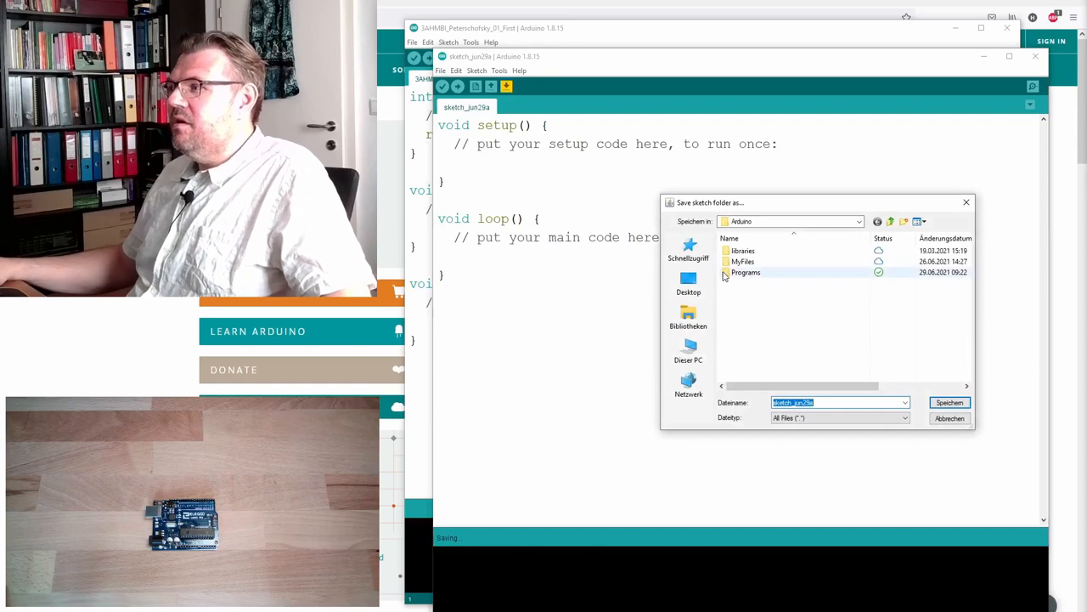
double_click(746, 272)
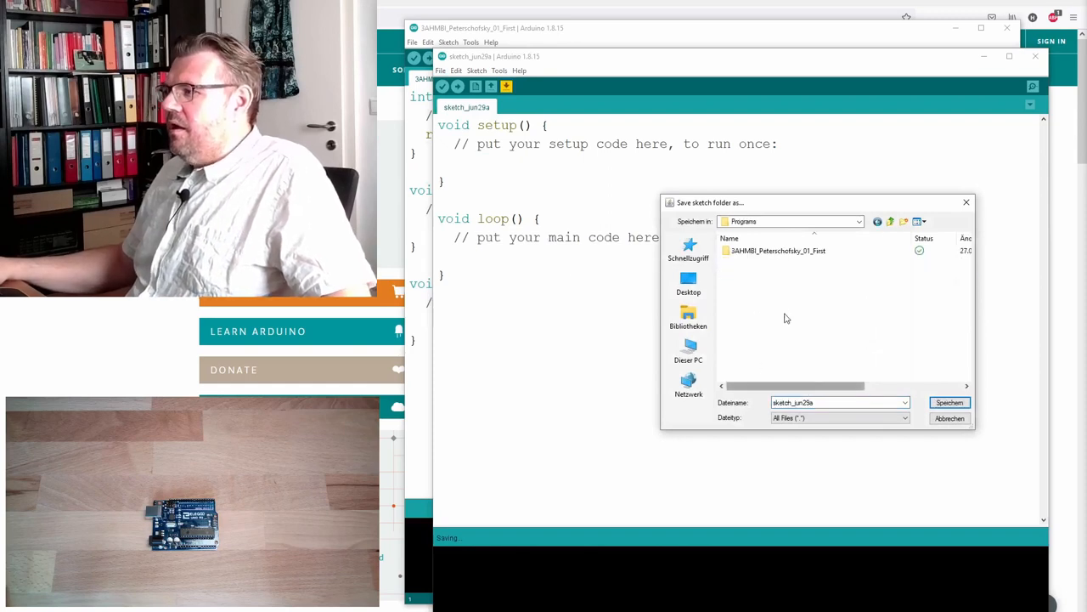
left_click(836, 403)
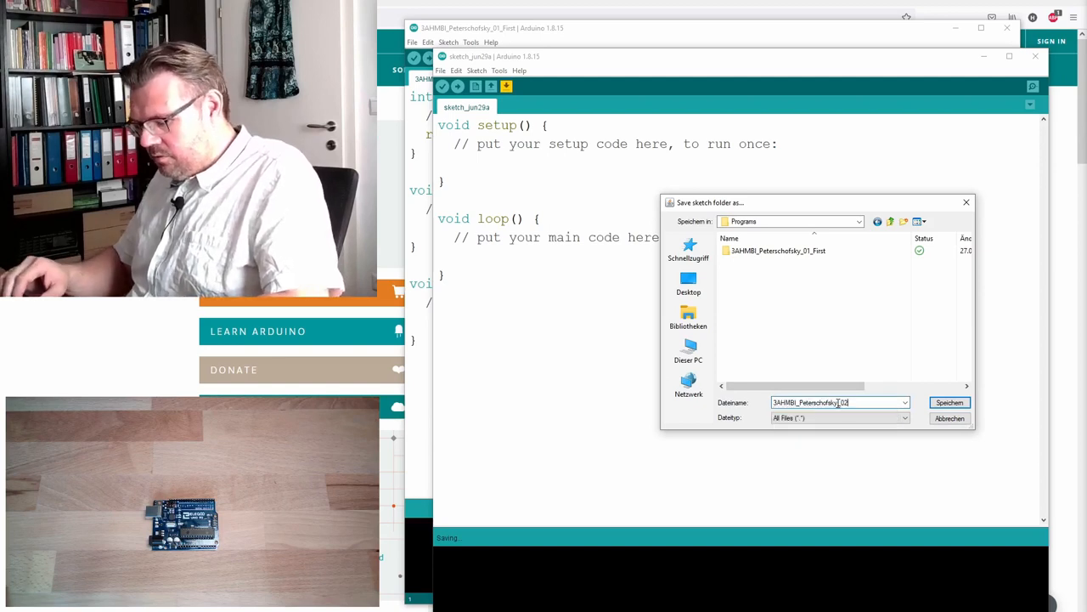
type("3AHMBI_Peterschofsky_02_Blink")
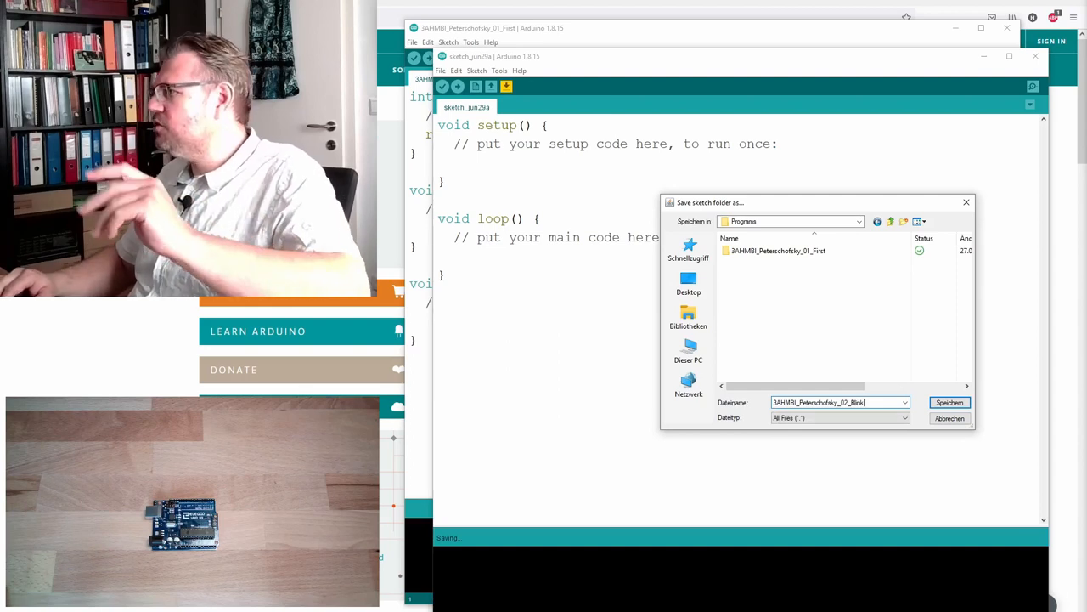
left_click(955, 402)
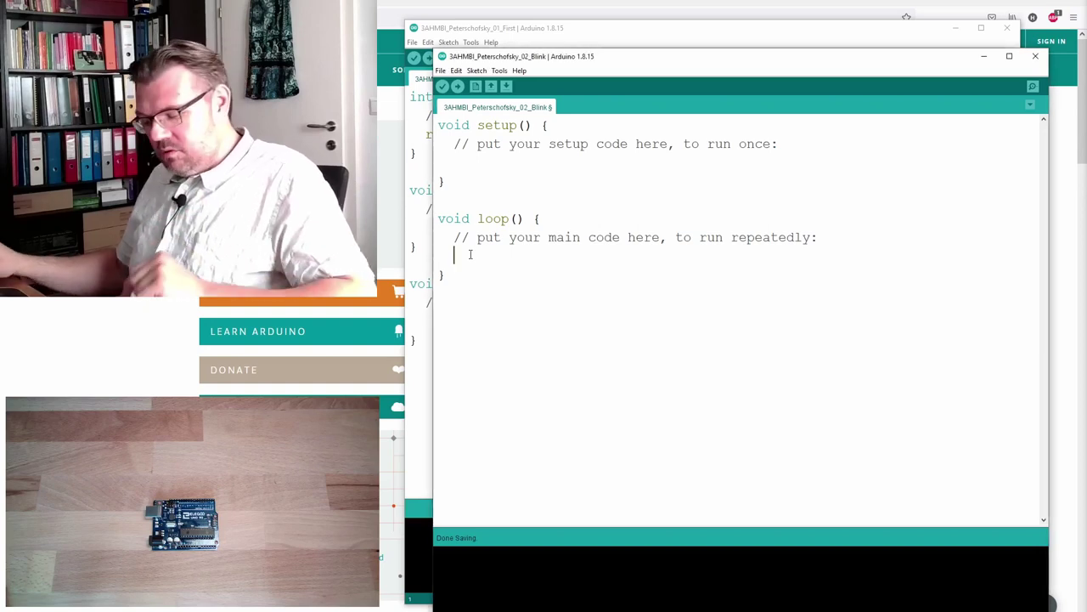
Step: Write digitalWrite(13,1); as the first line of loop() to set pin 13 high
type("dig")
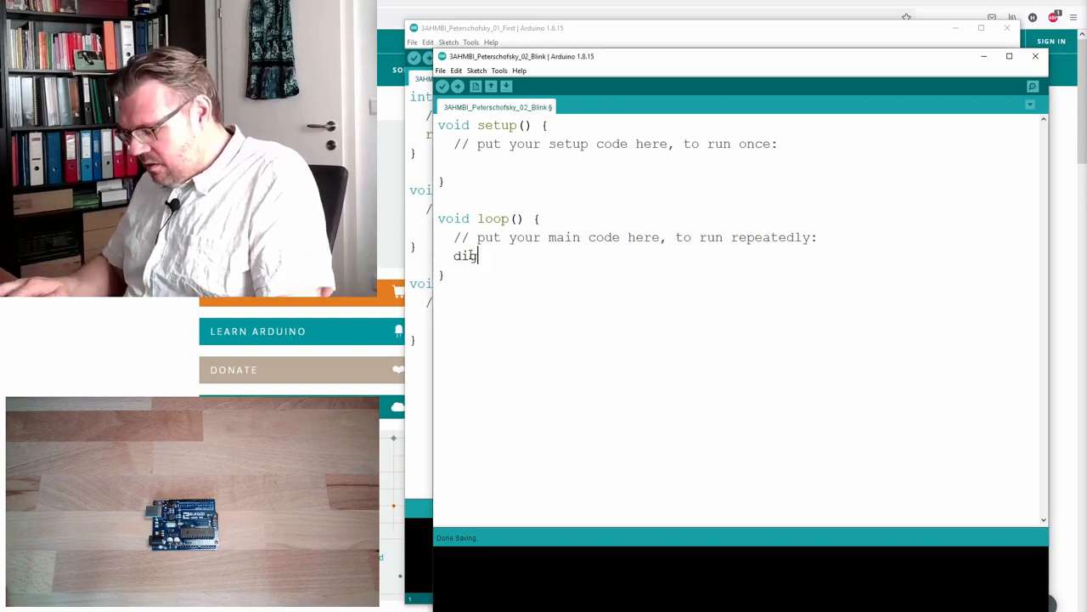
type("italWrit")
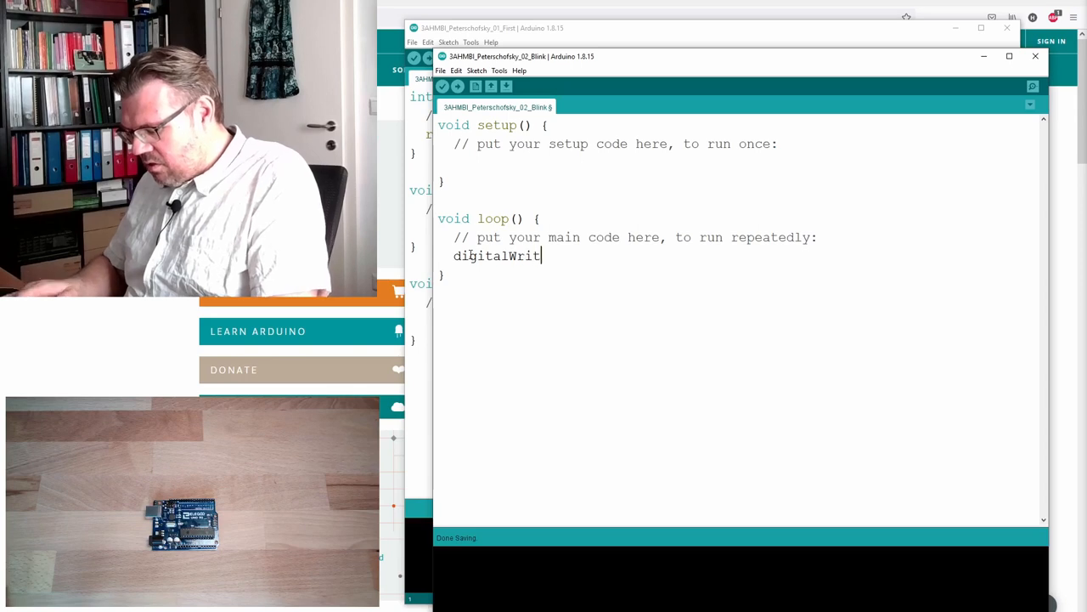
type("e")
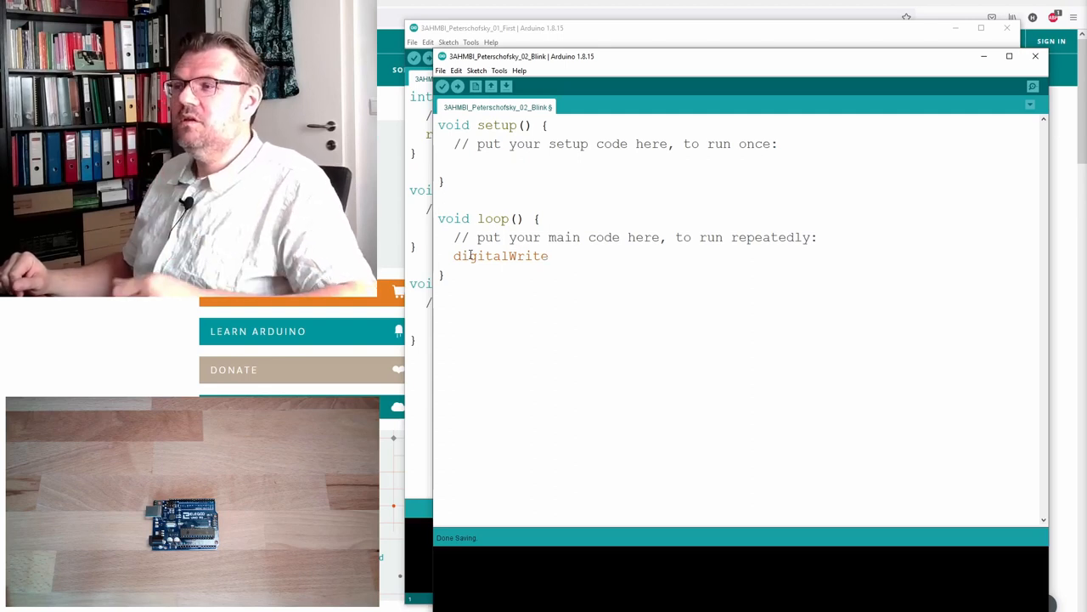
type("(")
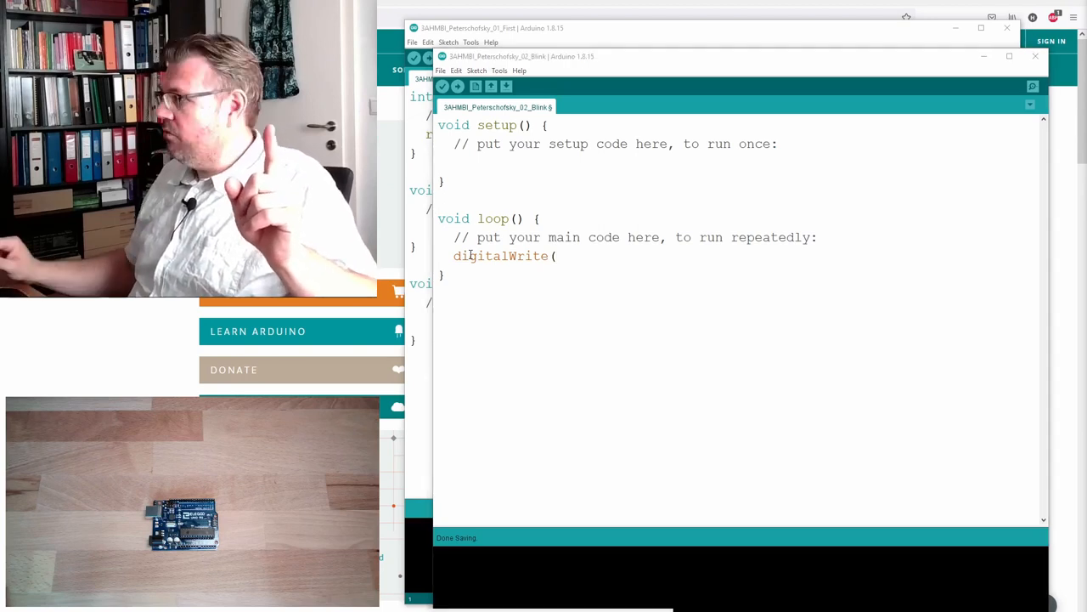
type("13")
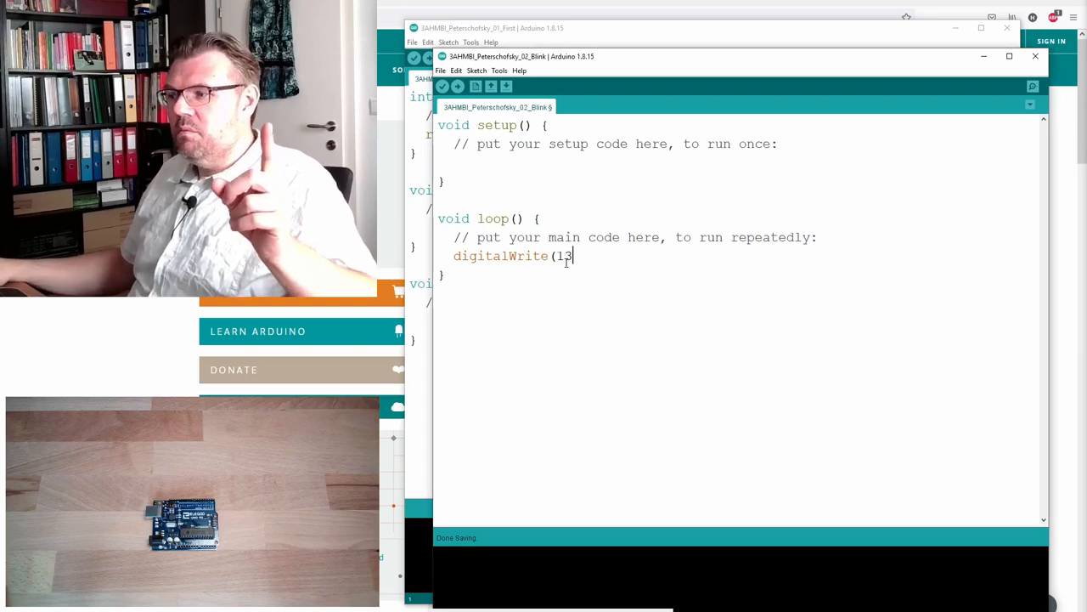
type(",")
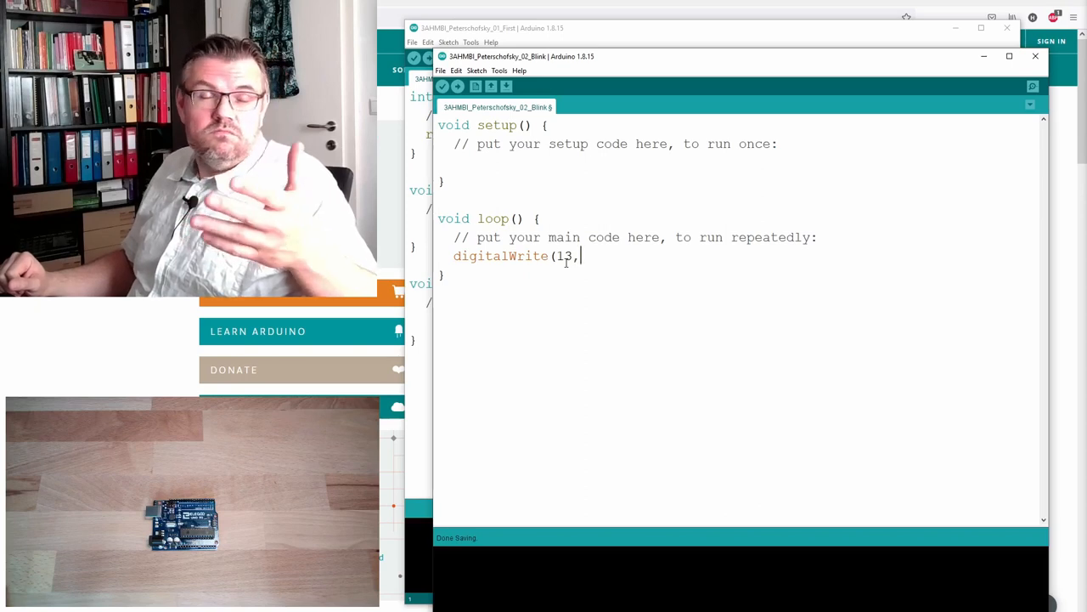
type("1")
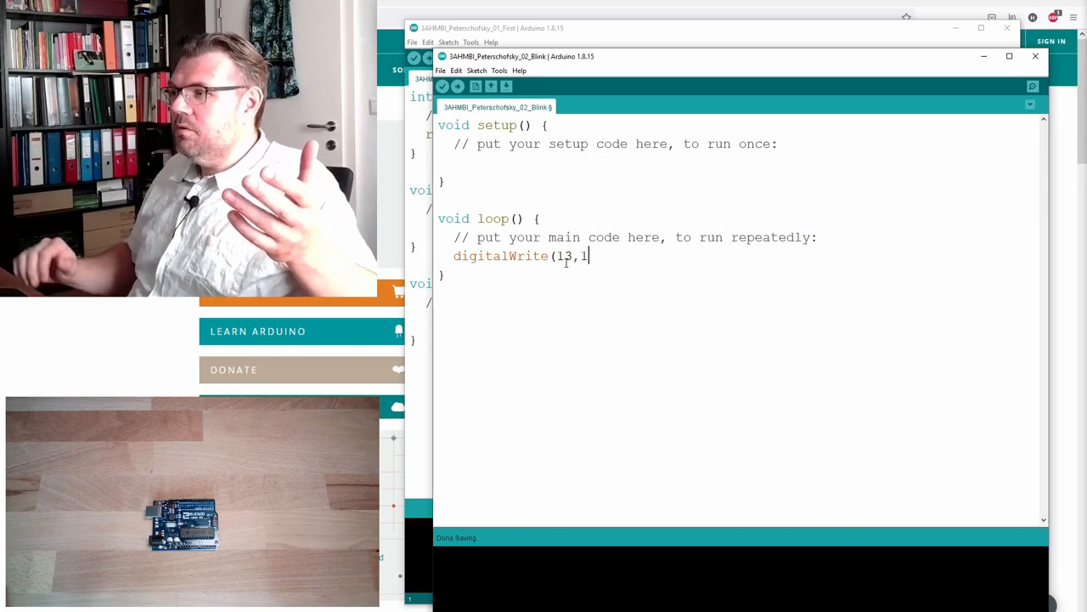
type(")")
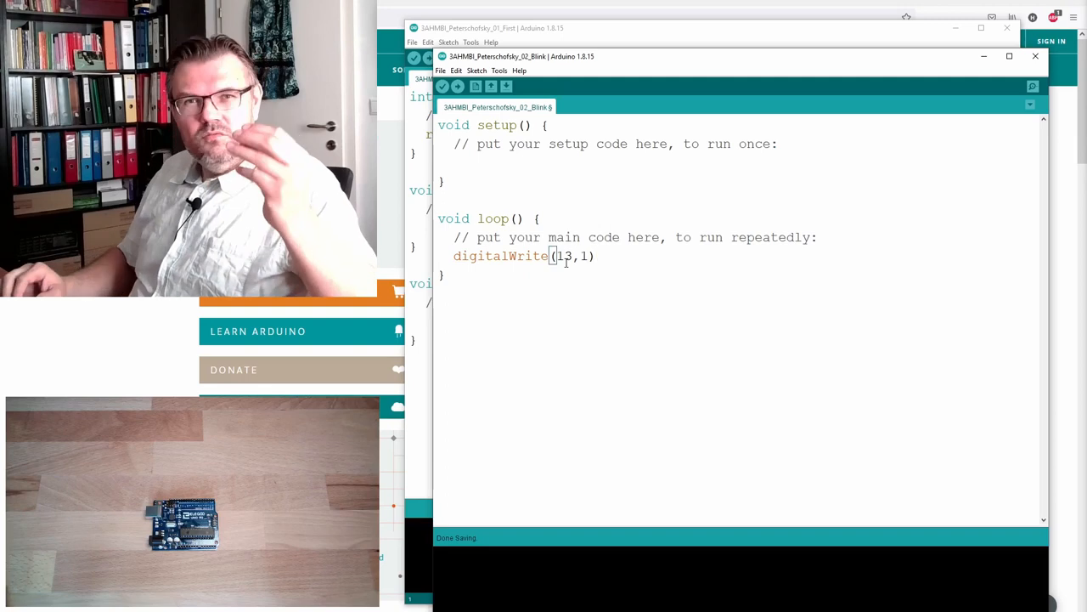
type(";")
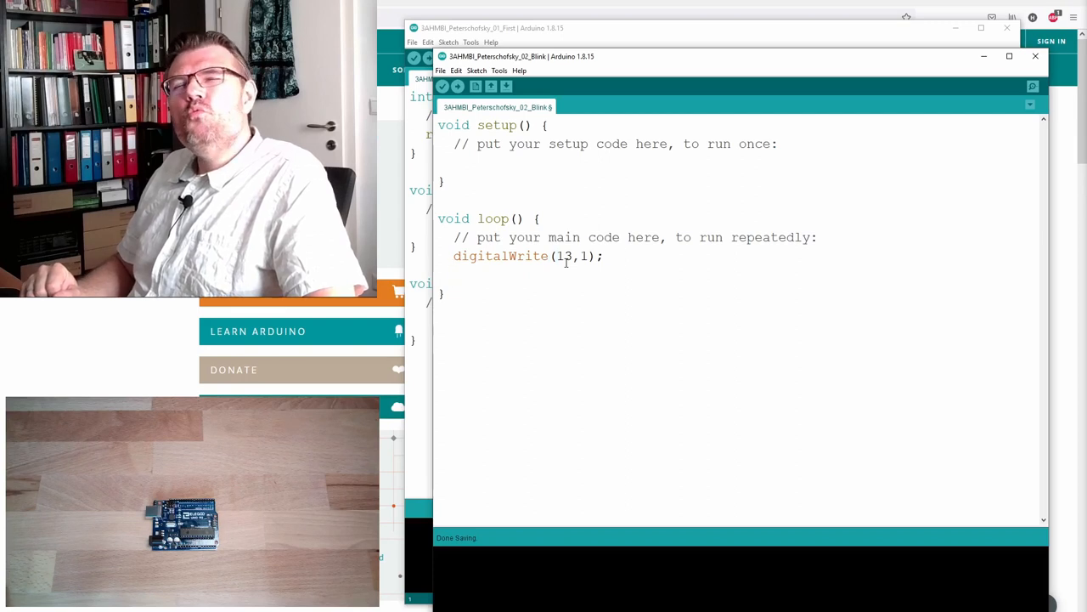
Step: Add delay(500); after the pin-on line in loop()
type("d")
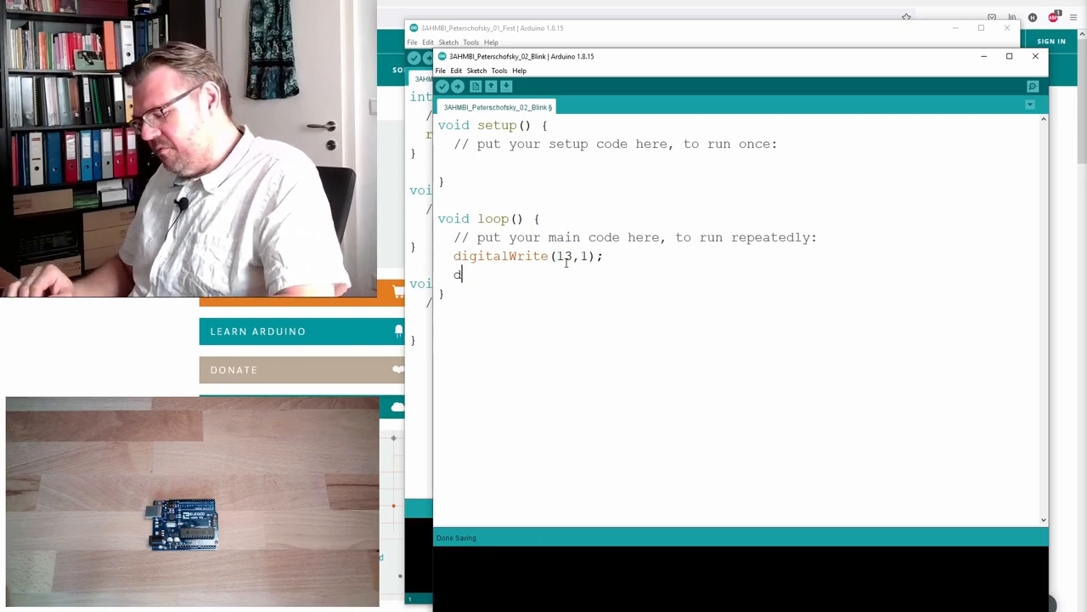
type("e")
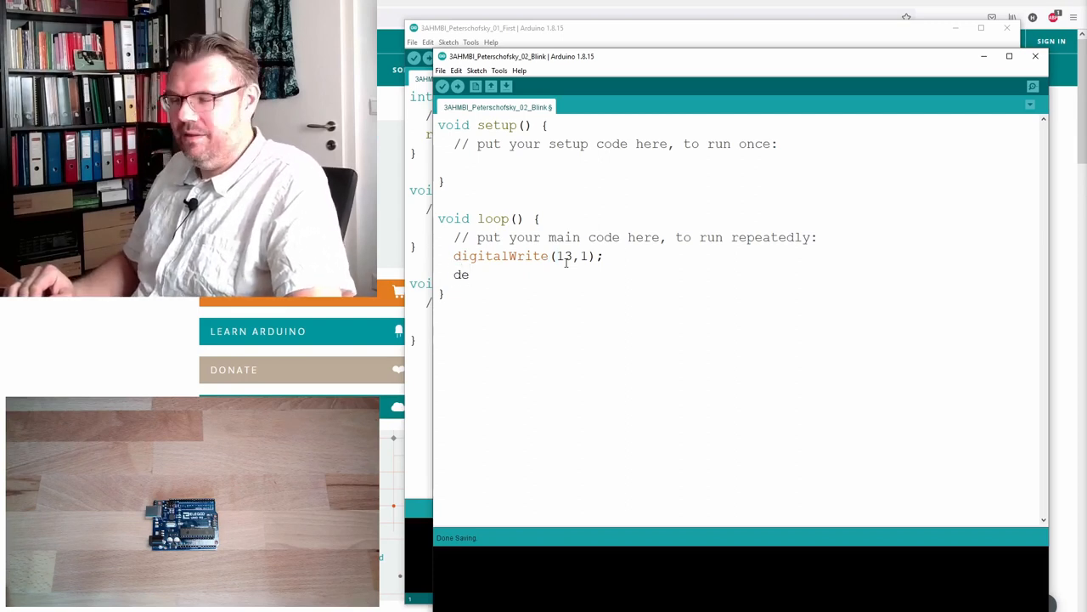
type("la")
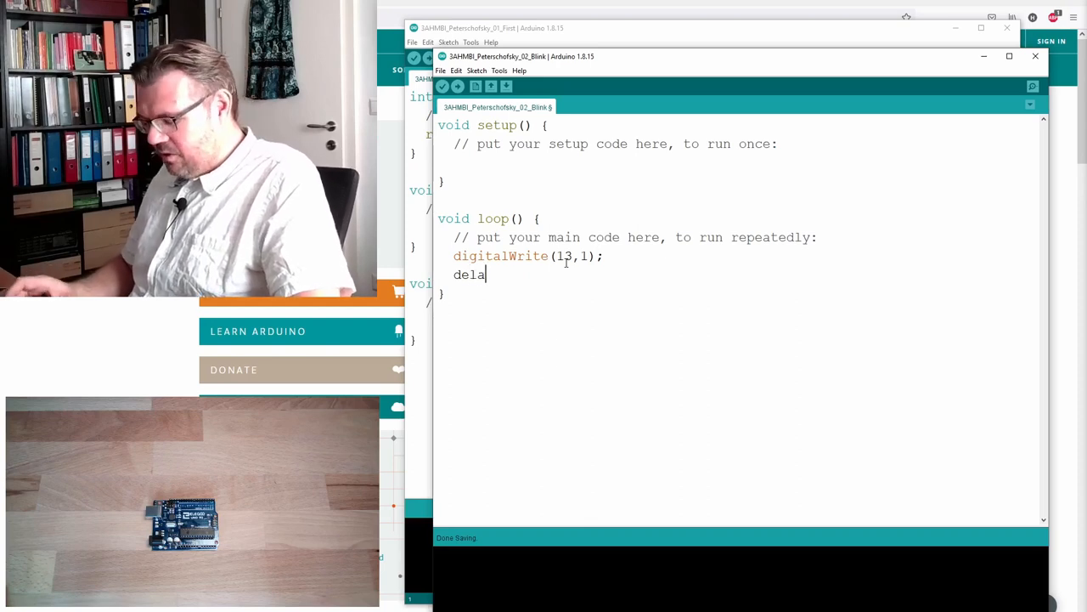
type("y")
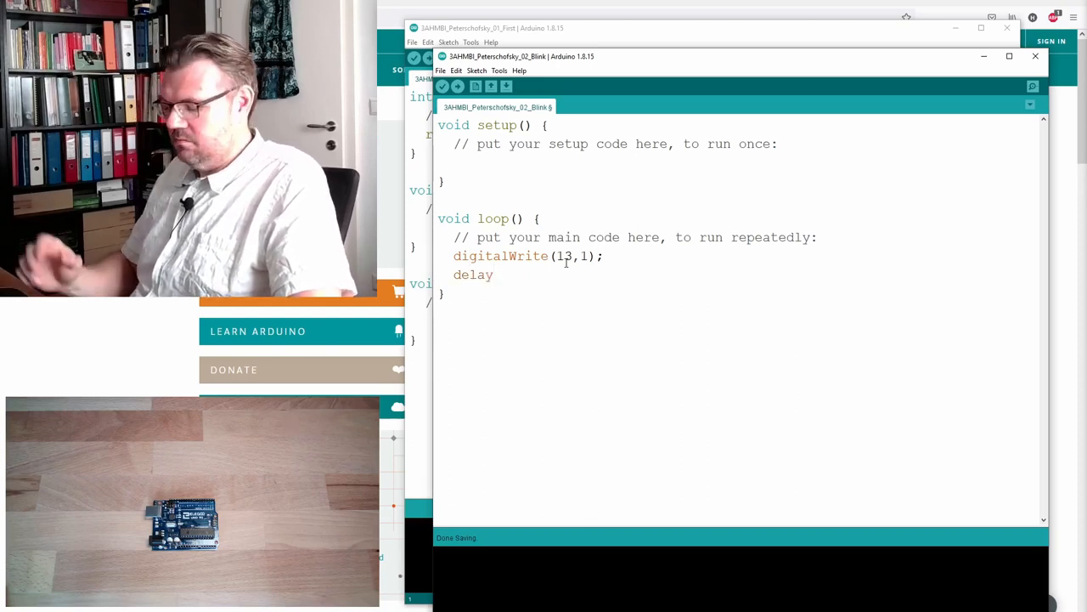
type("(")
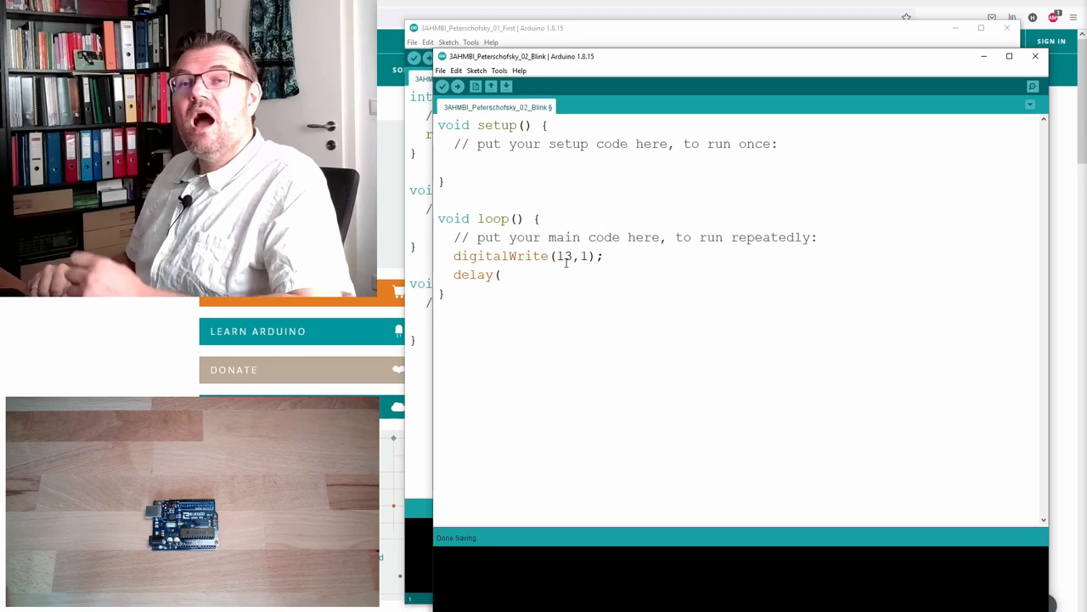
type("5")
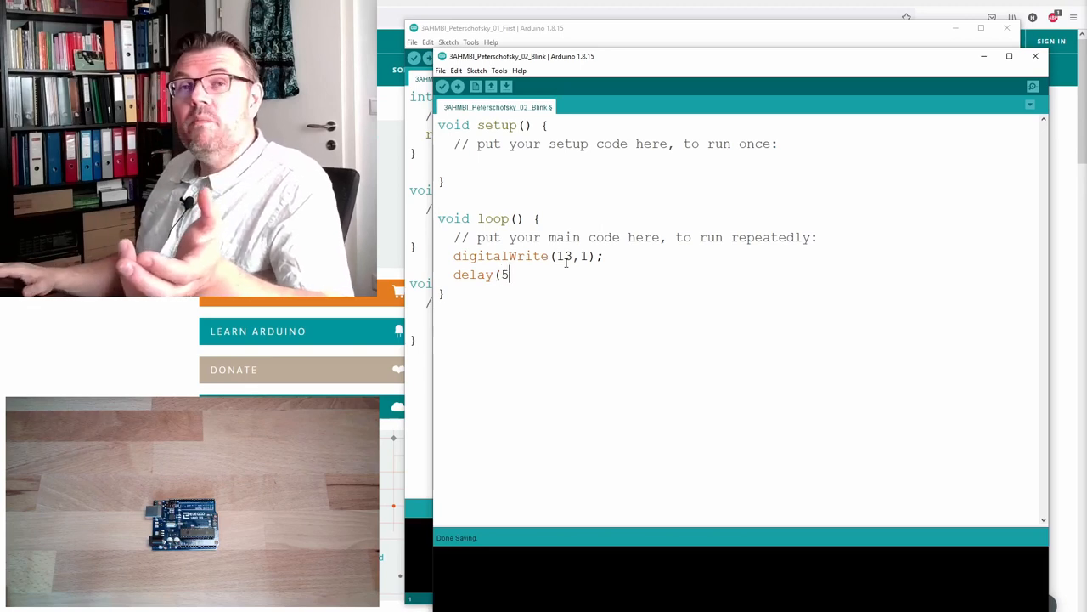
type("00")
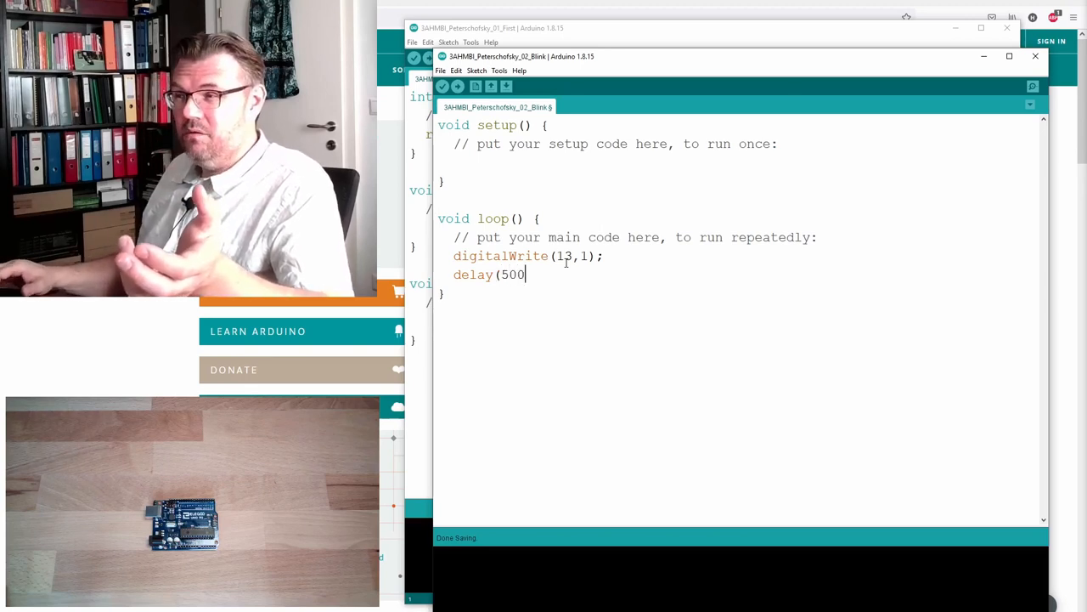
type(")")
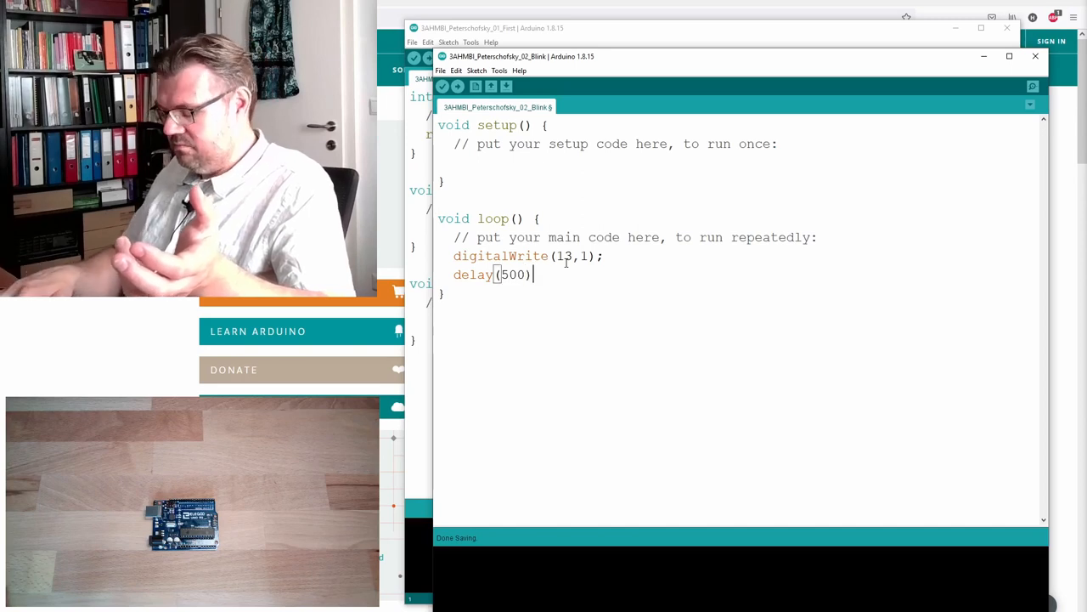
type(";")
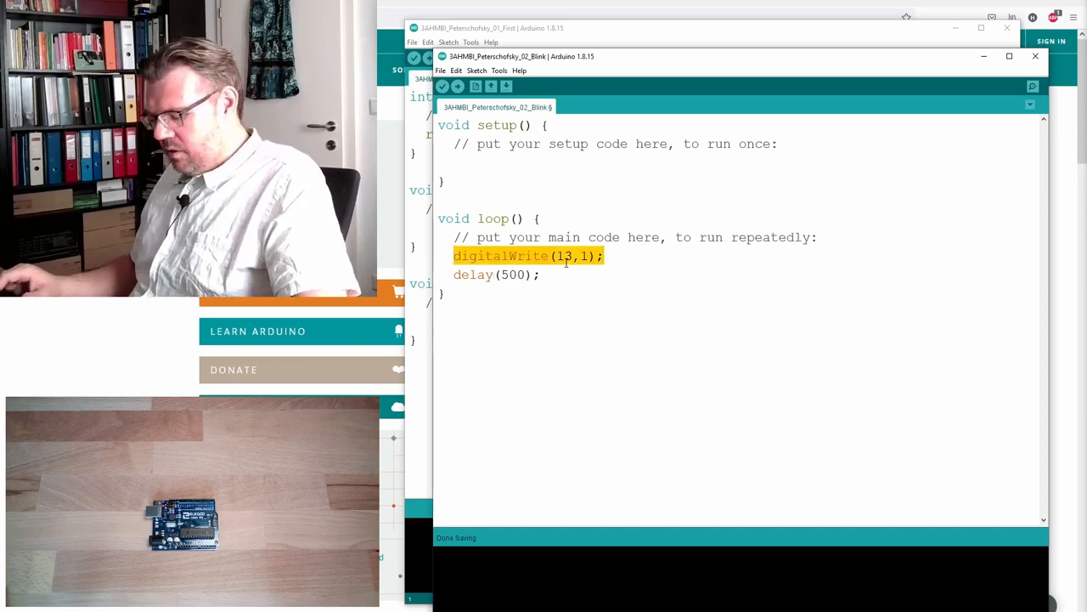
Step: Add a second digitalWrite(13,...) and delay(500); line, selecting the copied line to edit it
type("digitalWrite(13,1);")
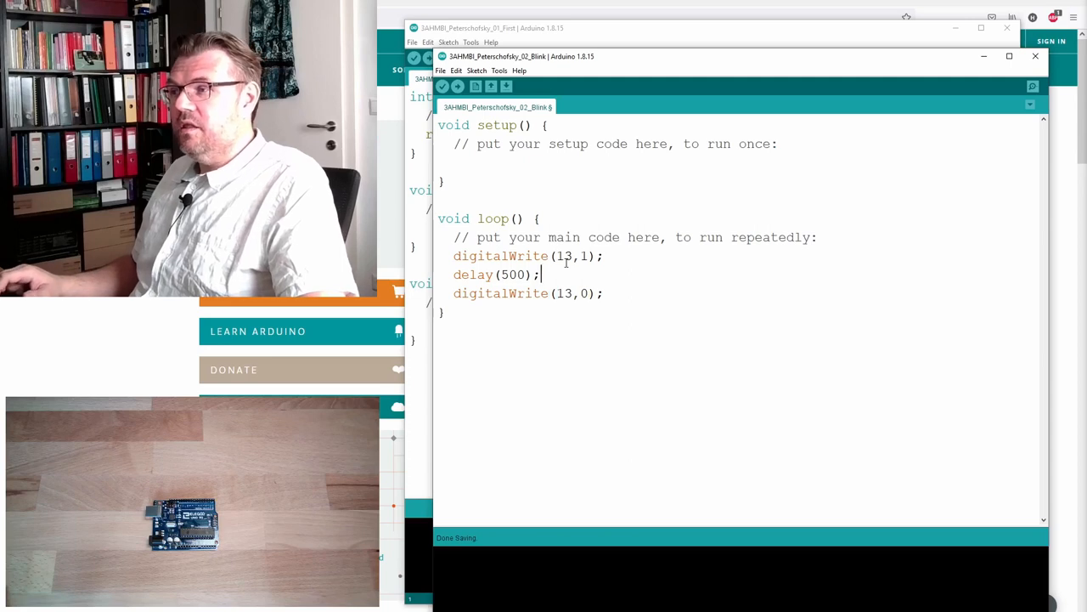
type("delay(500);")
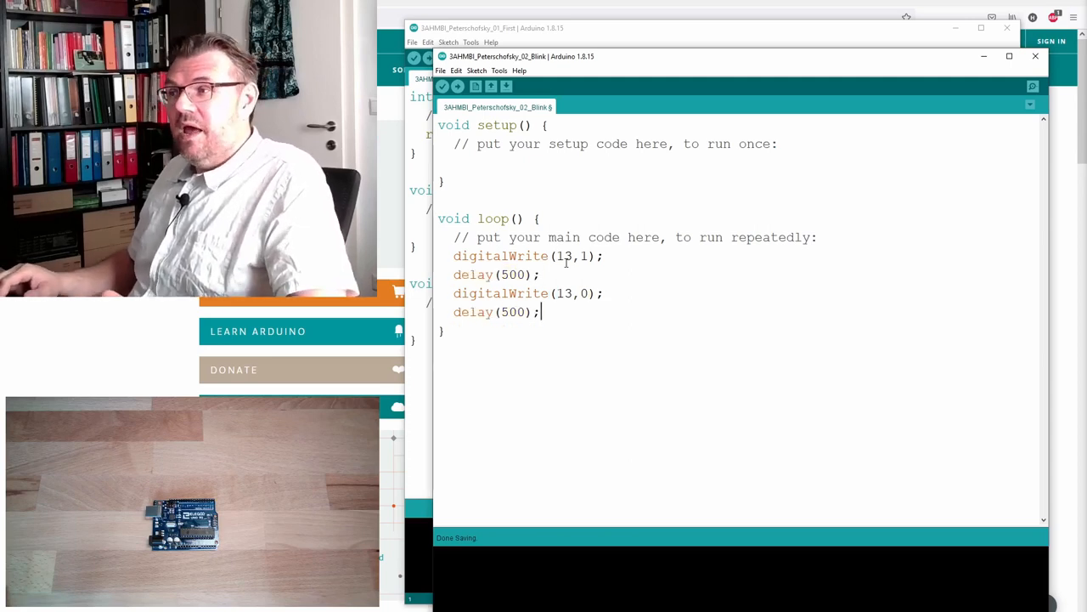
left_click_drag(453, 255, 603, 255)
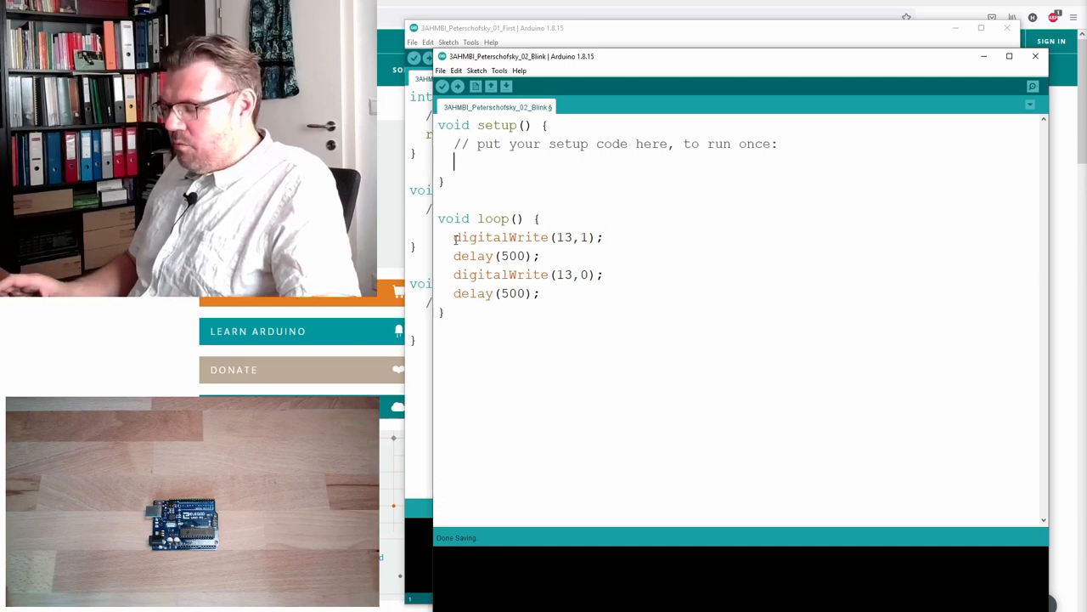
Step: Write pinMode(13,OUTPUT); in setup() in place of the placeholder comment
type("pinMo")
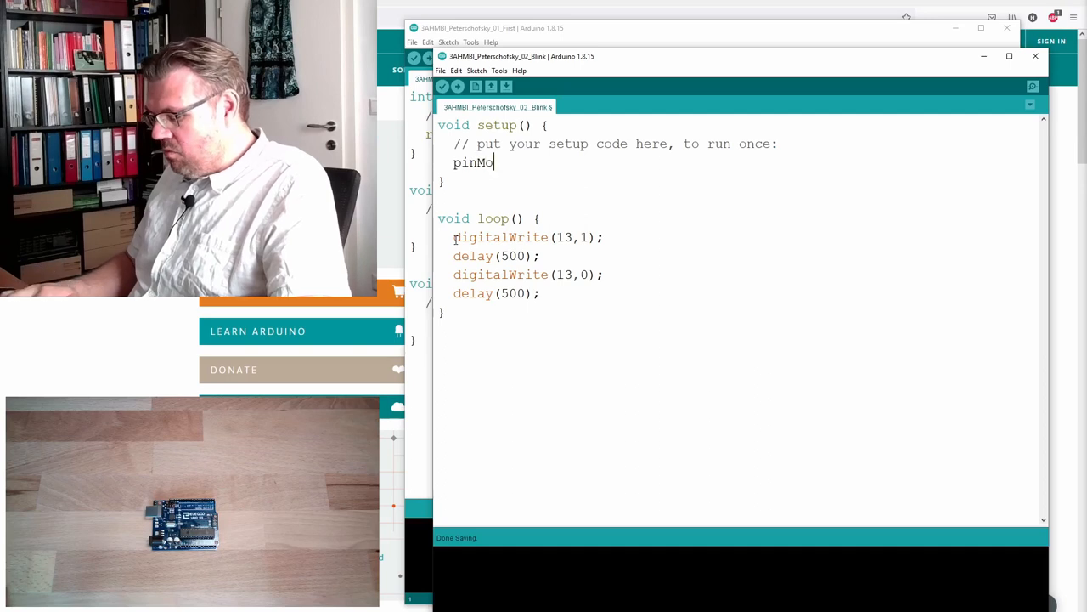
type("de")
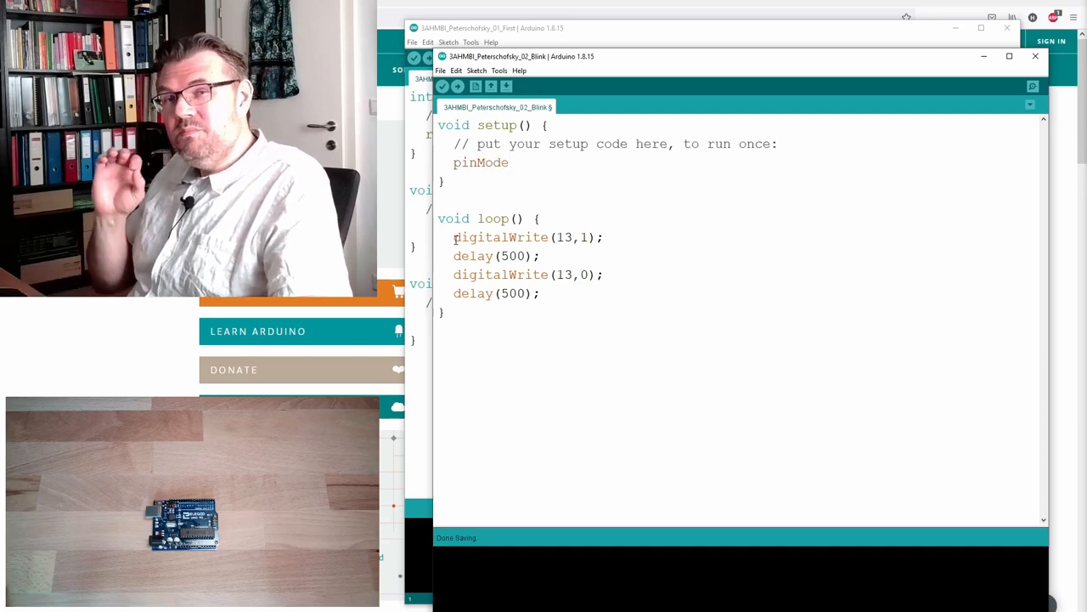
type("(")
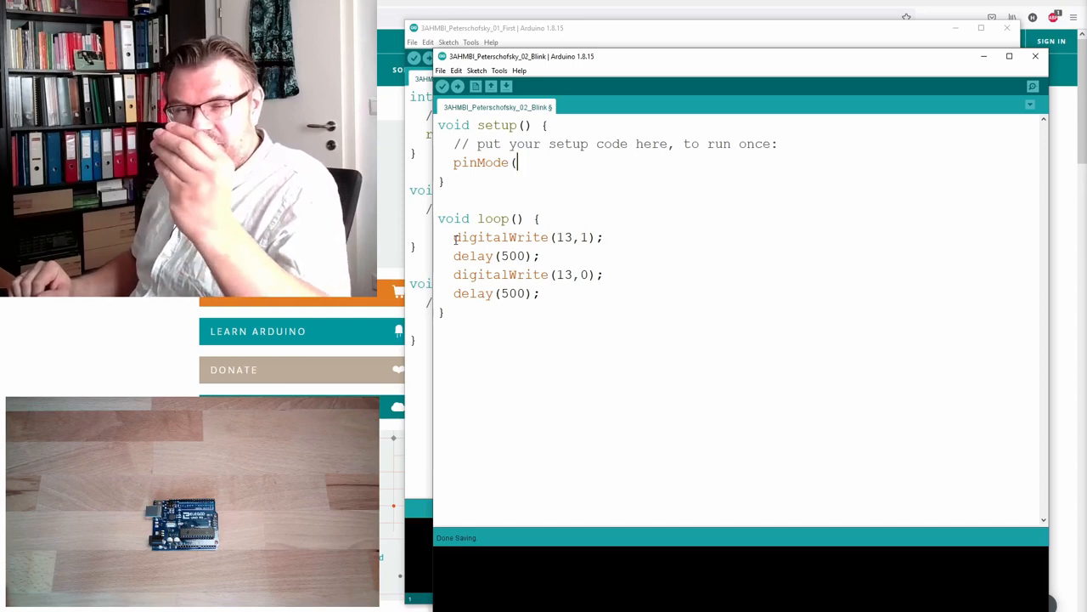
type("13")
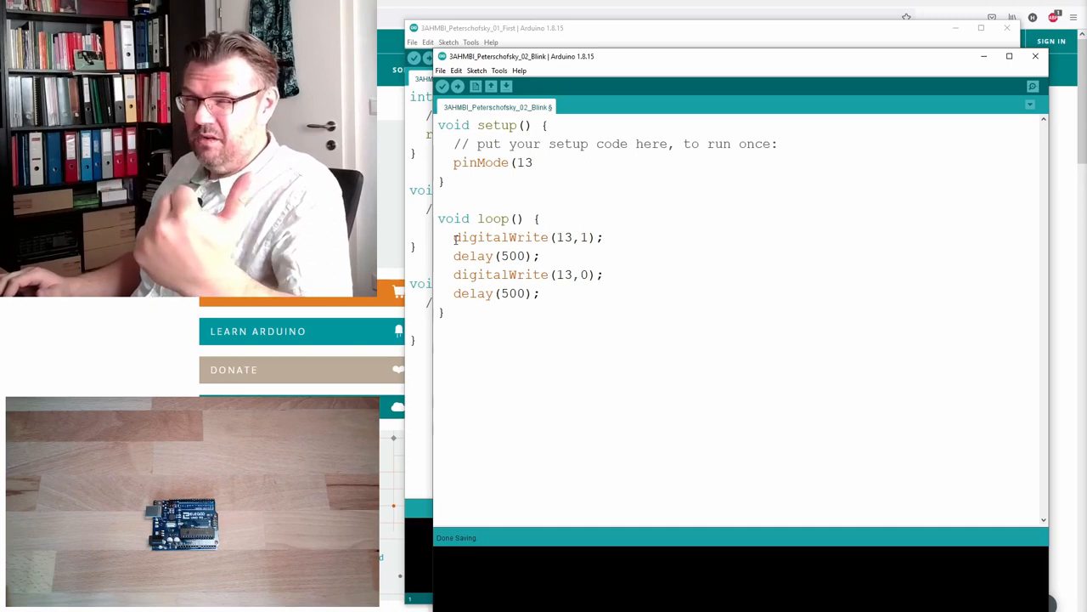
type(",")
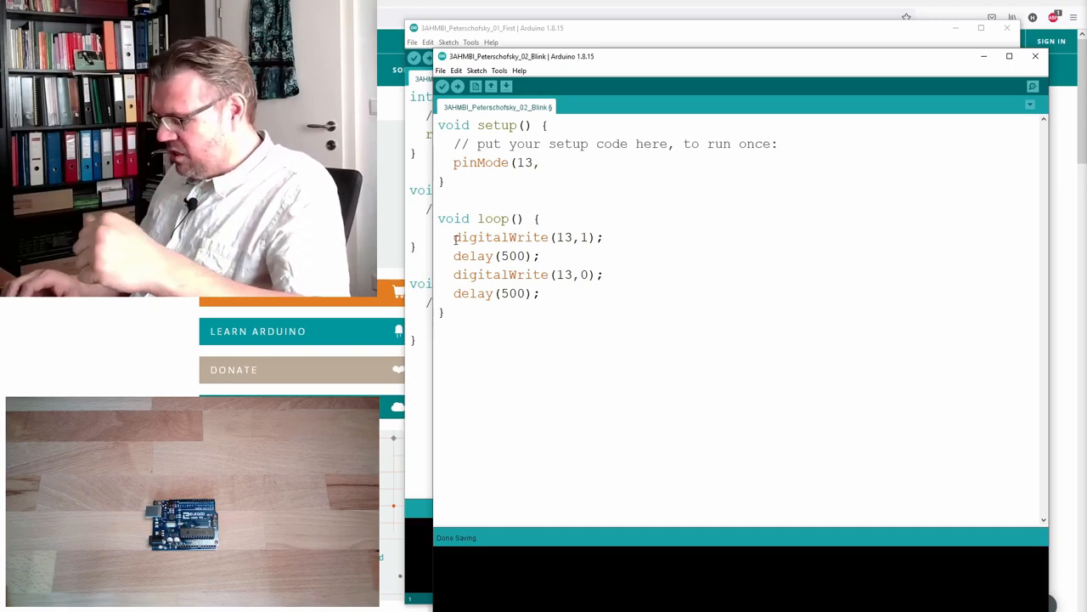
type(",OUT")
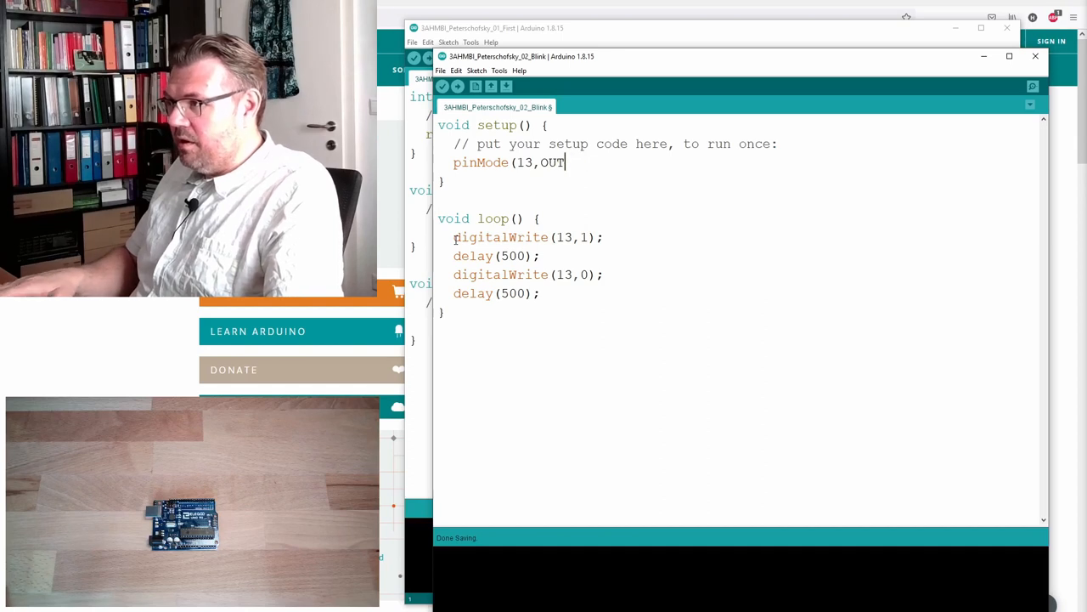
type("PUT);")
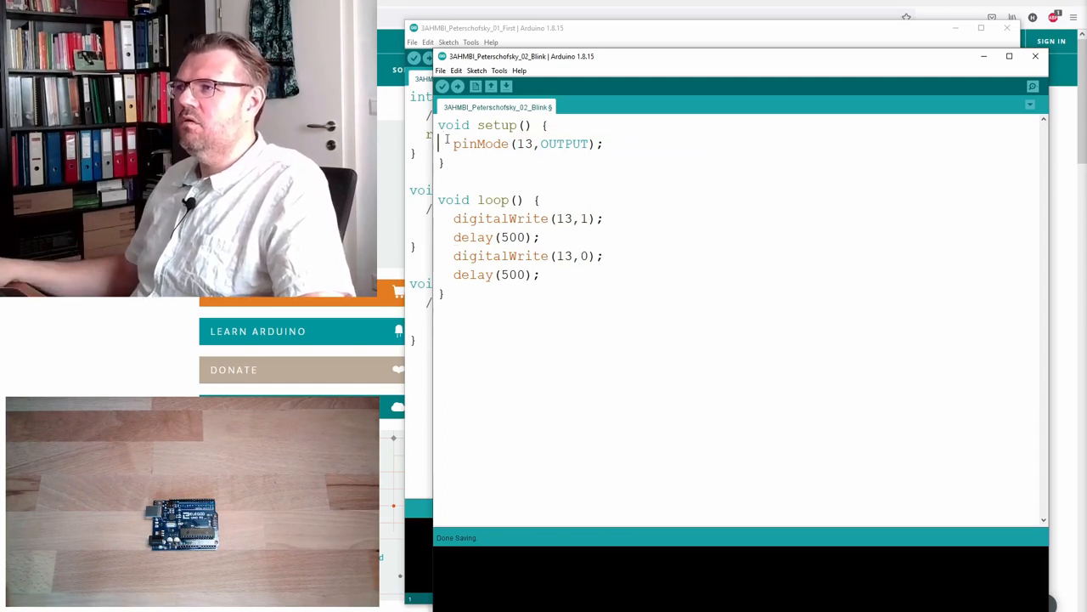
Step: Save the blink sketch with File > Save and upload it to the Arduino board
left_click(440, 72)
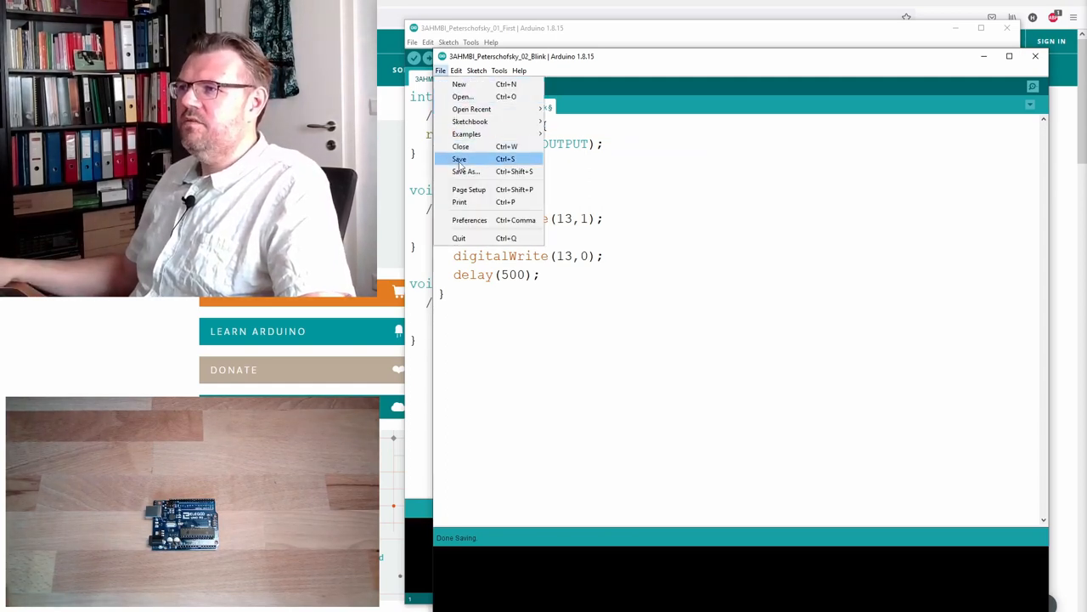
left_click(459, 159)
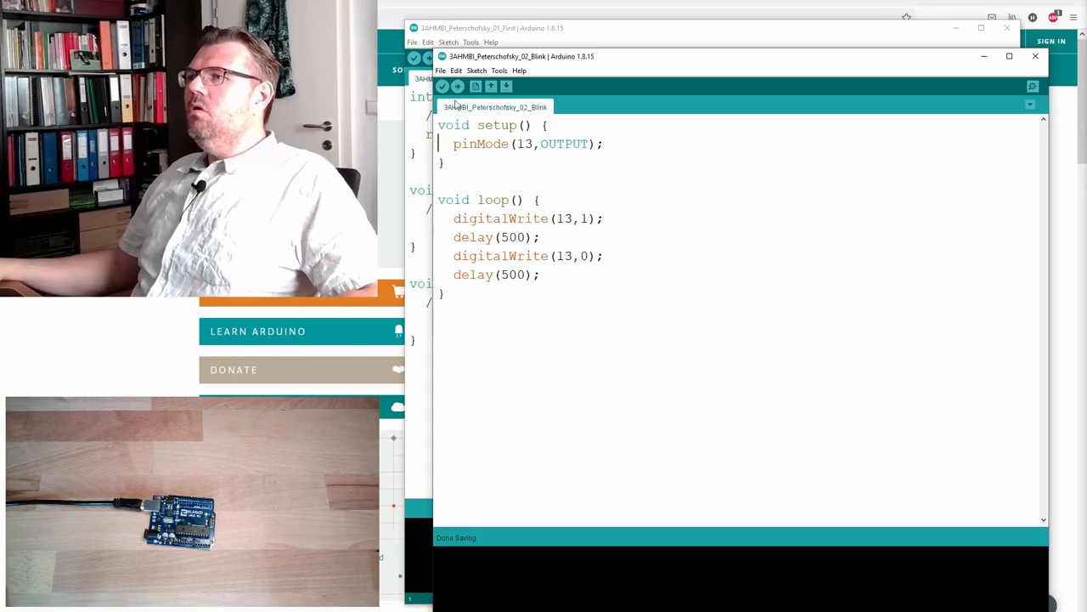
left_click(455, 86)
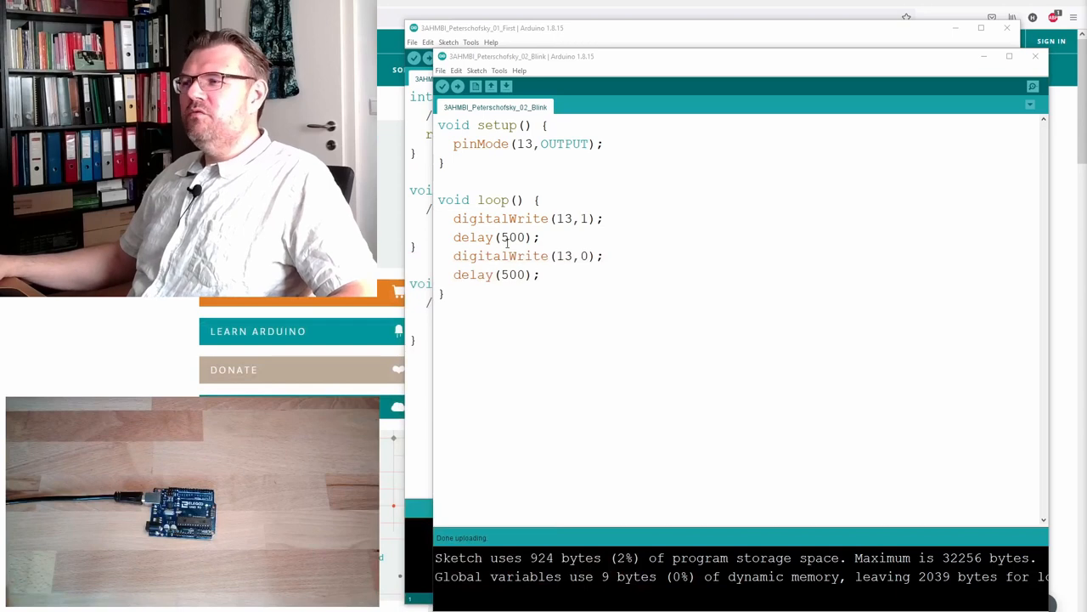
Step: Change the loop delays to 200 ms and upload the faster blink to the board
type("200")
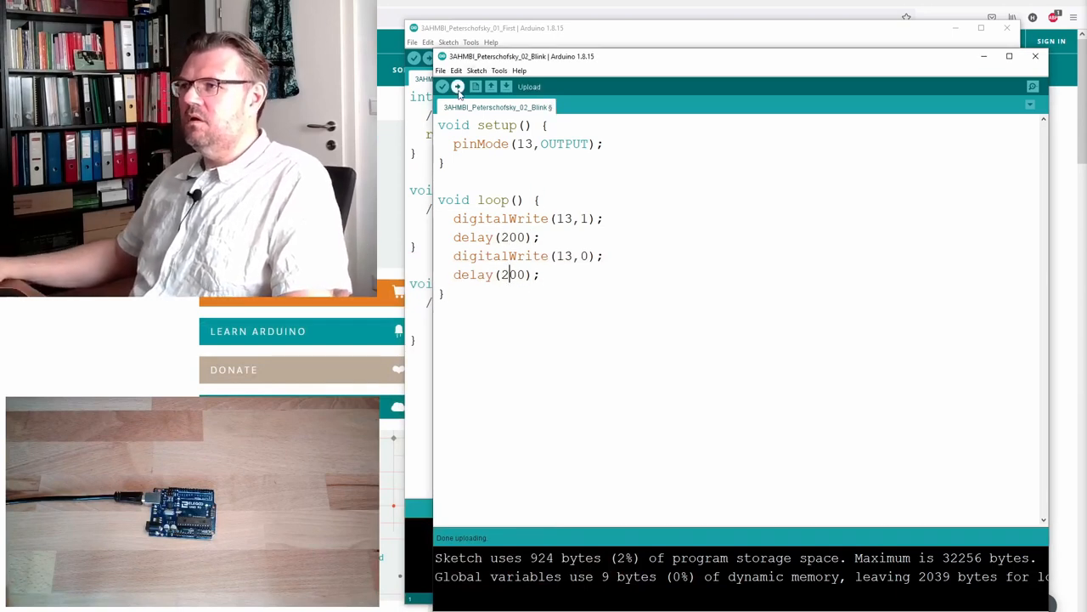
left_click(459, 86)
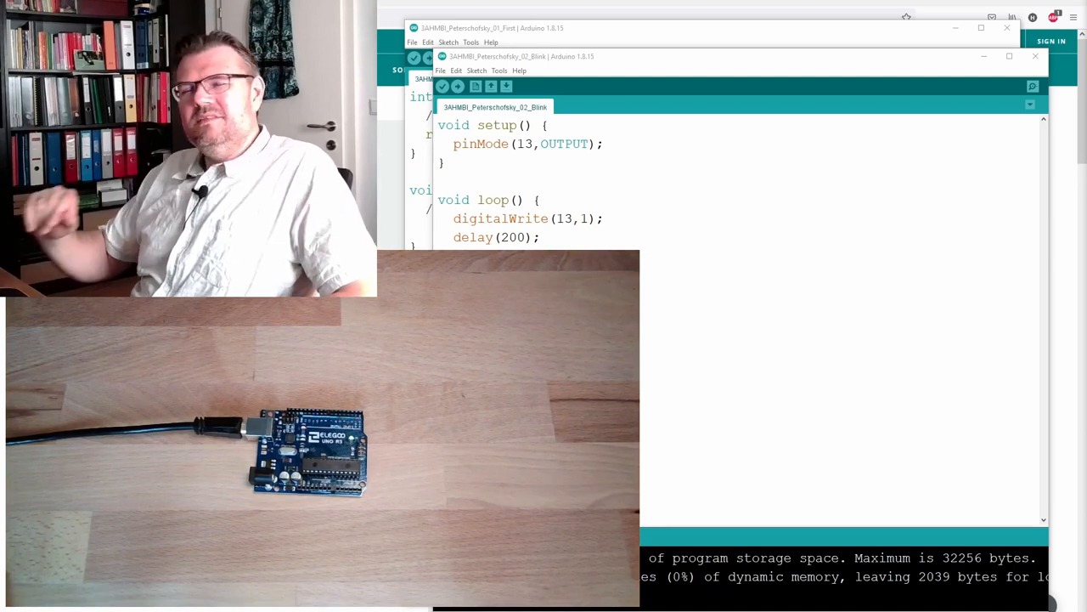
mouse_move(1063, 484)
type("#")
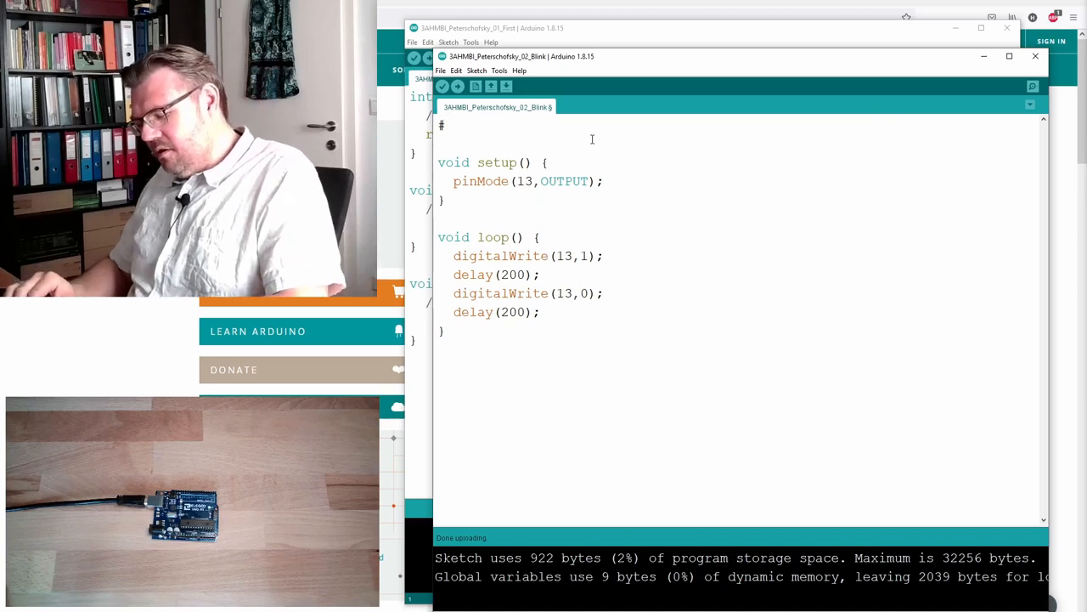
Step: Add #define BLINK_TIME 1000 at the top of the sketch
type("define")
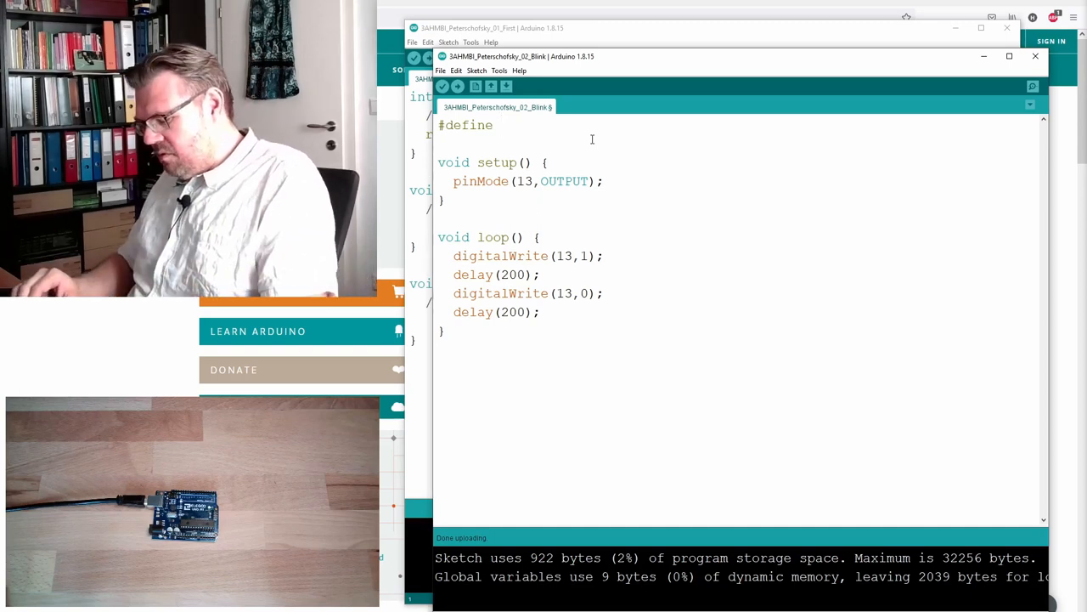
type("BLI")
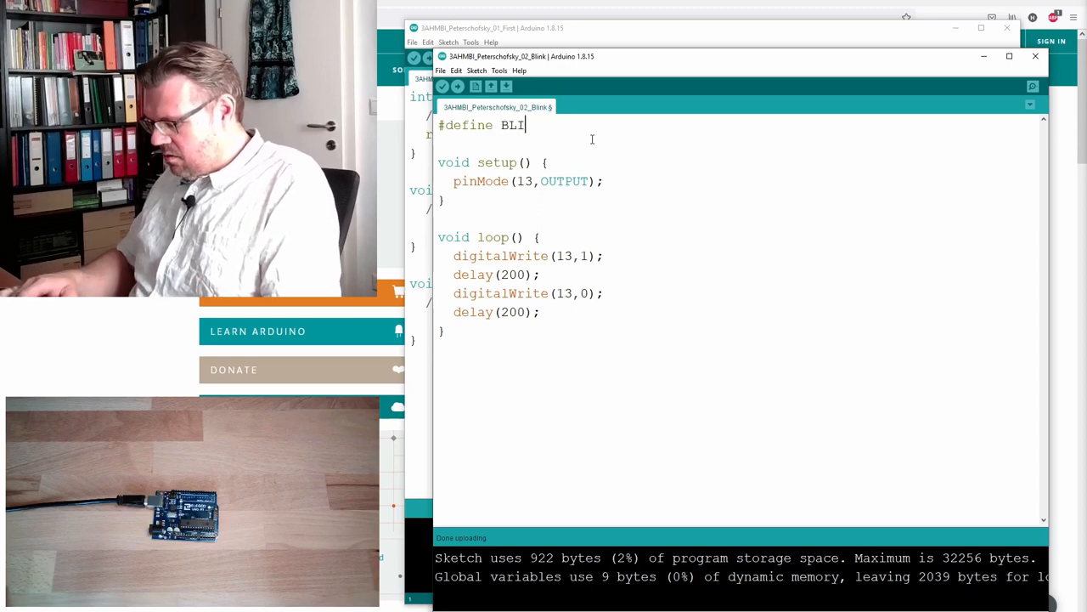
type("NK_TIM")
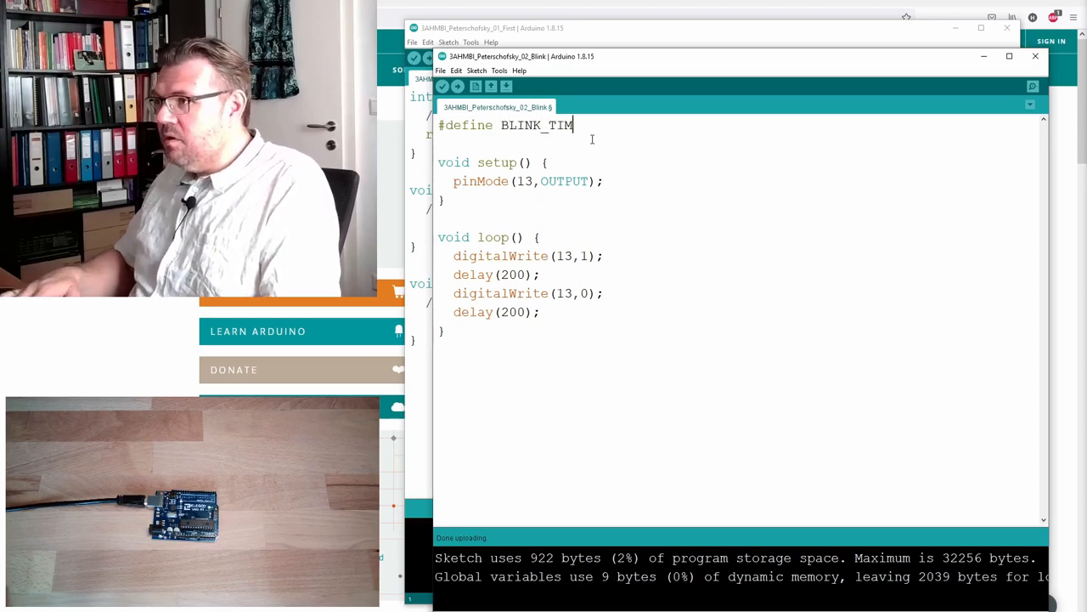
type("E")
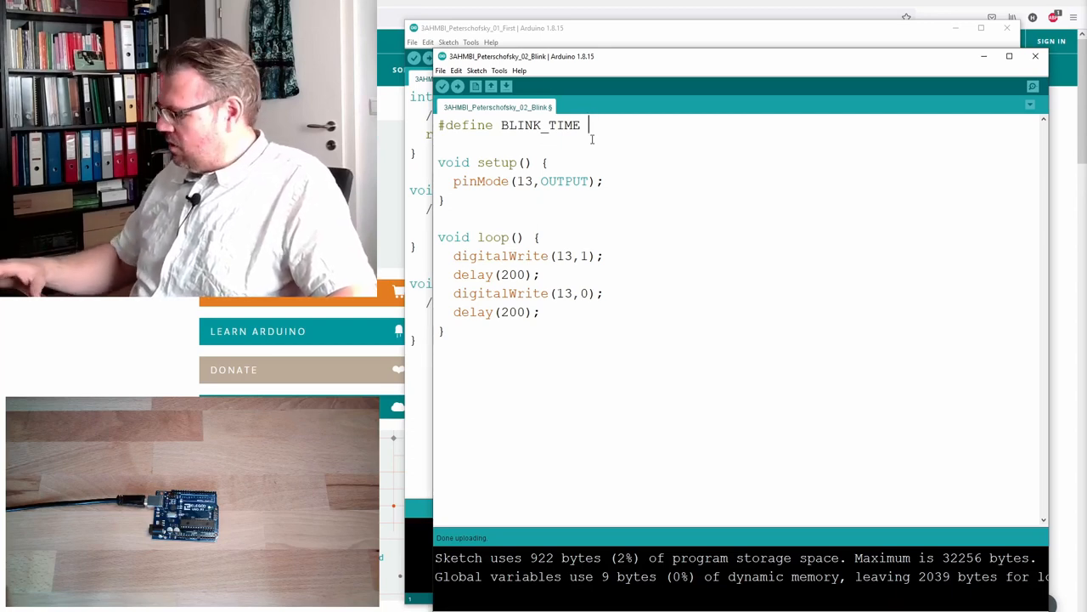
type("1000")
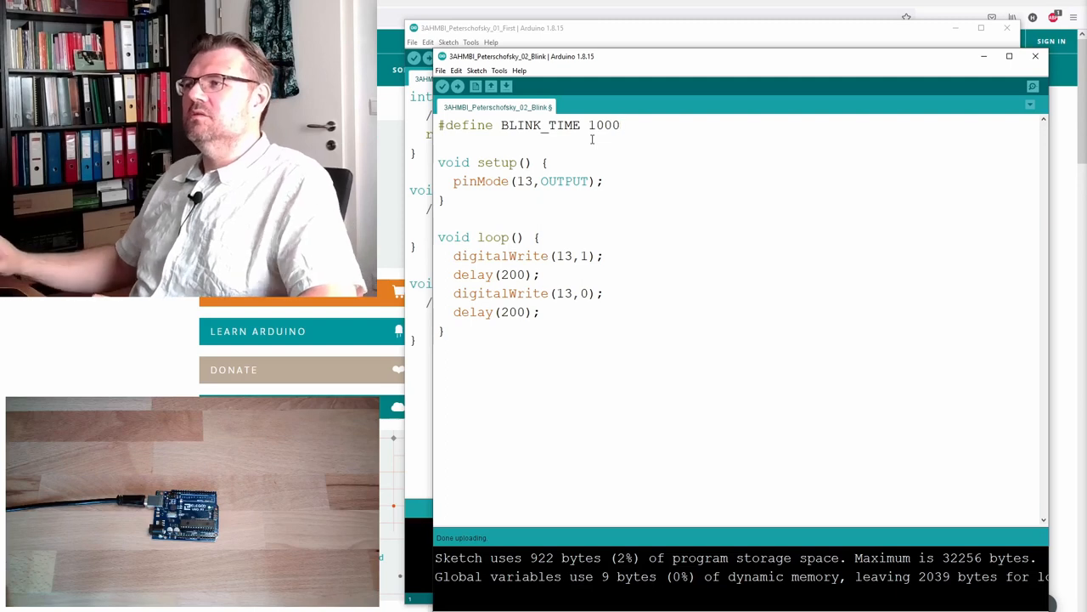
Step: Replace the first delay value in loop() with BLINK_TIME
double_click(541, 126)
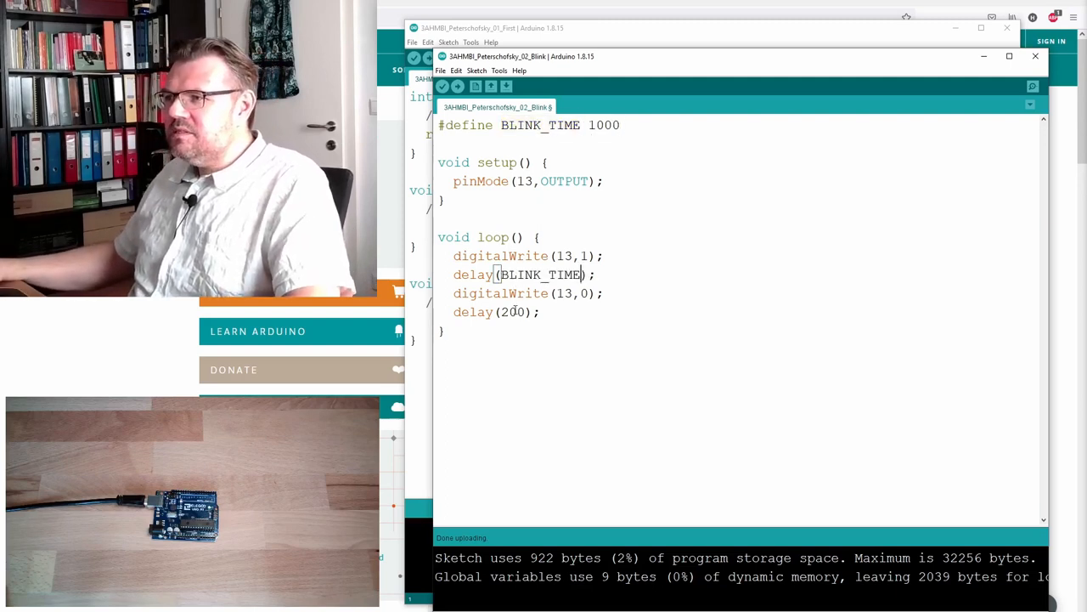
type("BLINK_TIME")
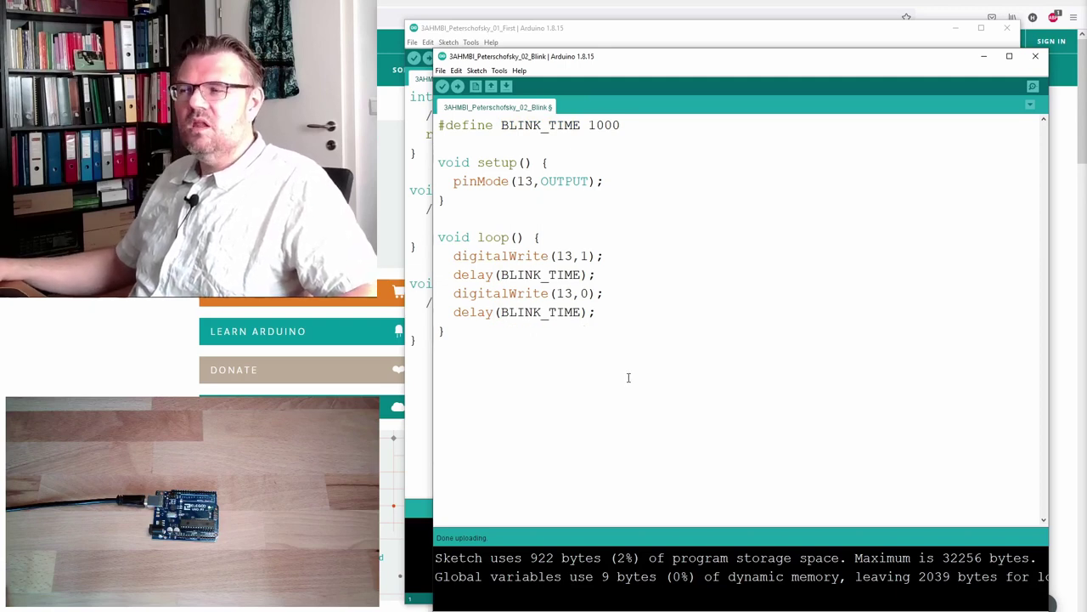
double_click(605, 125)
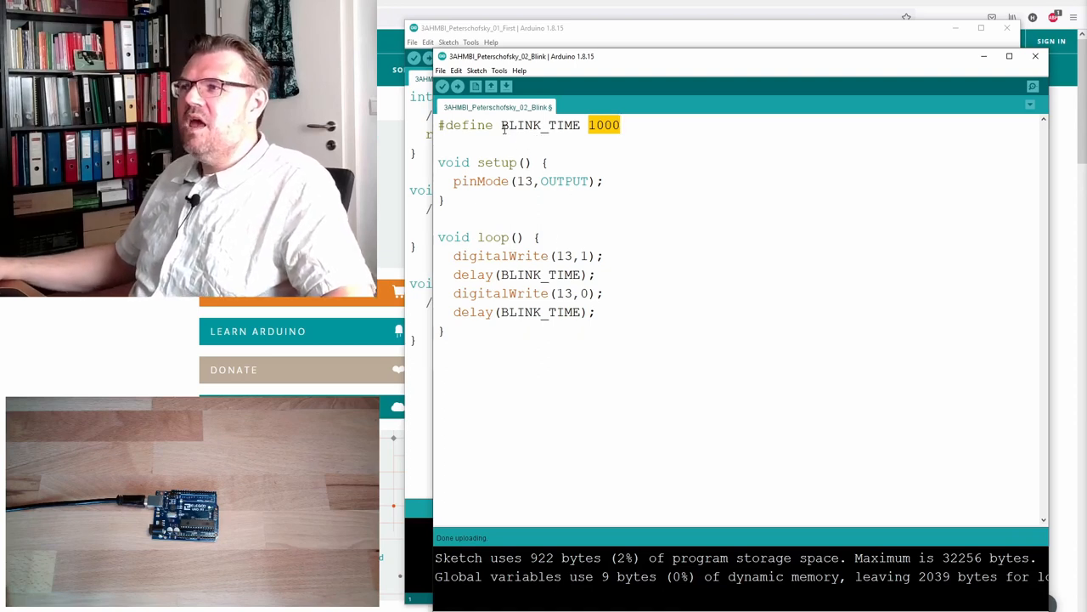
double_click(540, 125)
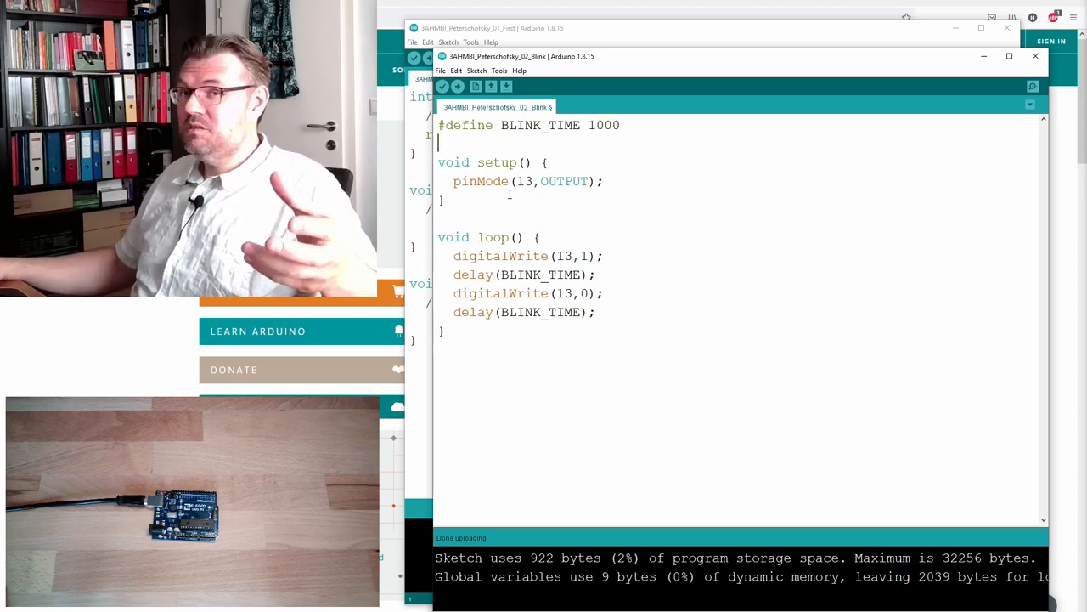
Step: Verify the BLINK_TIME sketch and upload it to the board
left_click(455, 85)
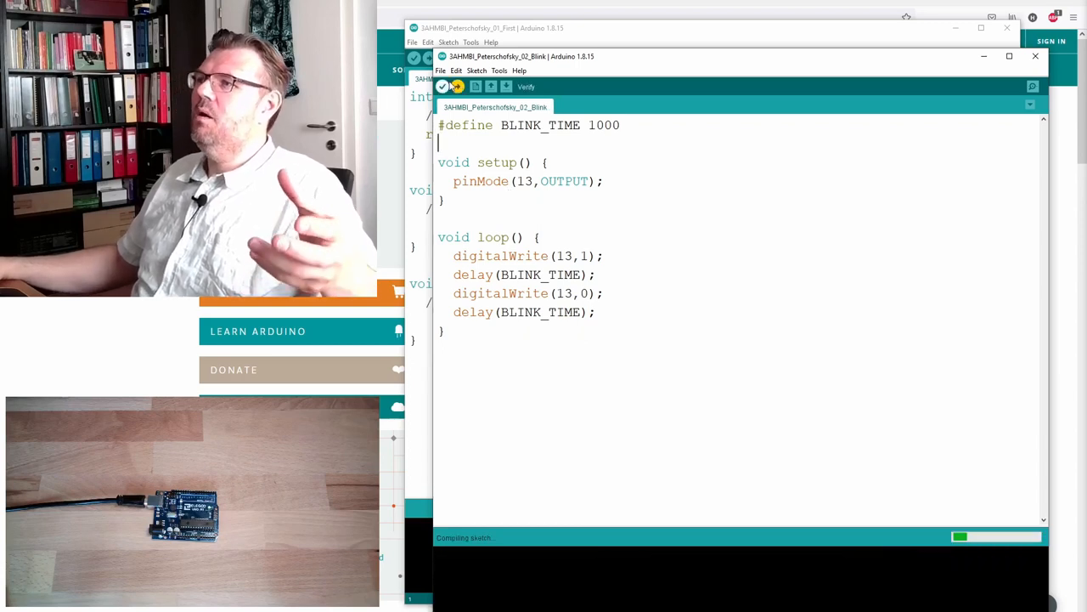
left_click(460, 85)
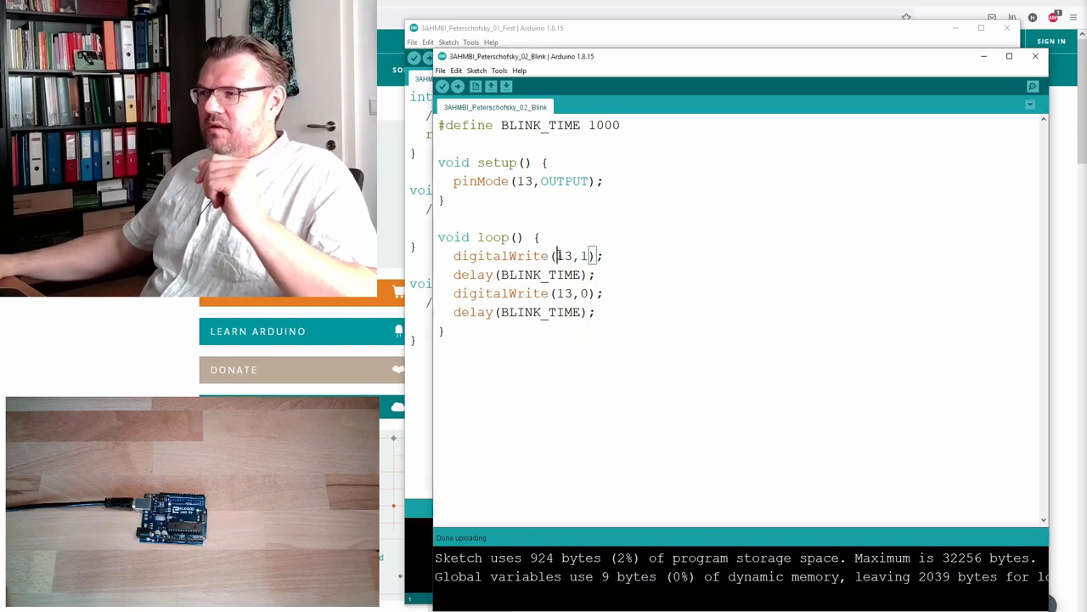
double_click(564, 255)
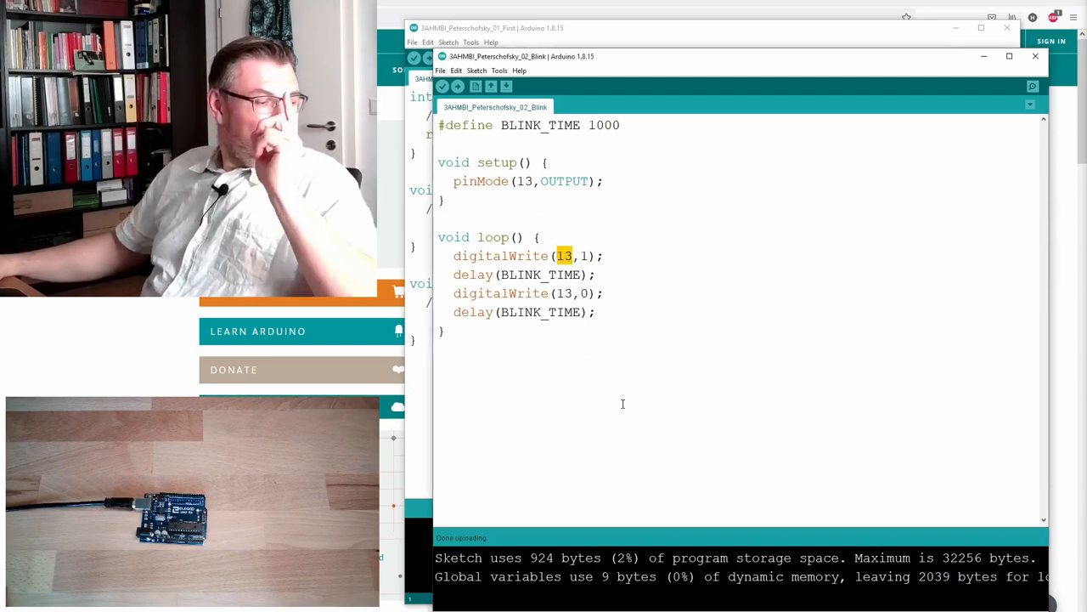
mouse_move(612, 405)
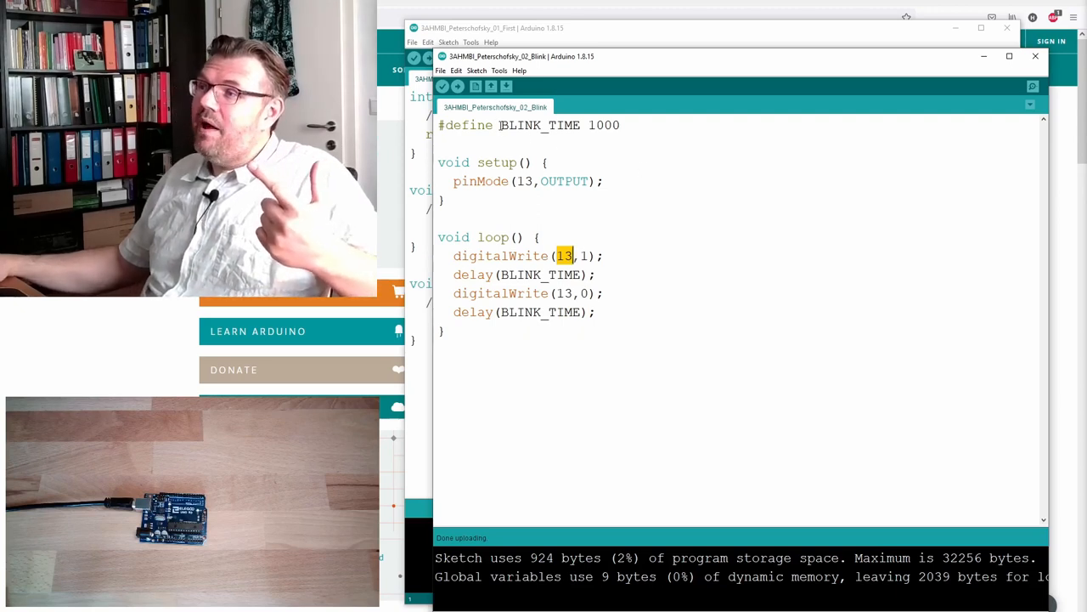
double_click(540, 125)
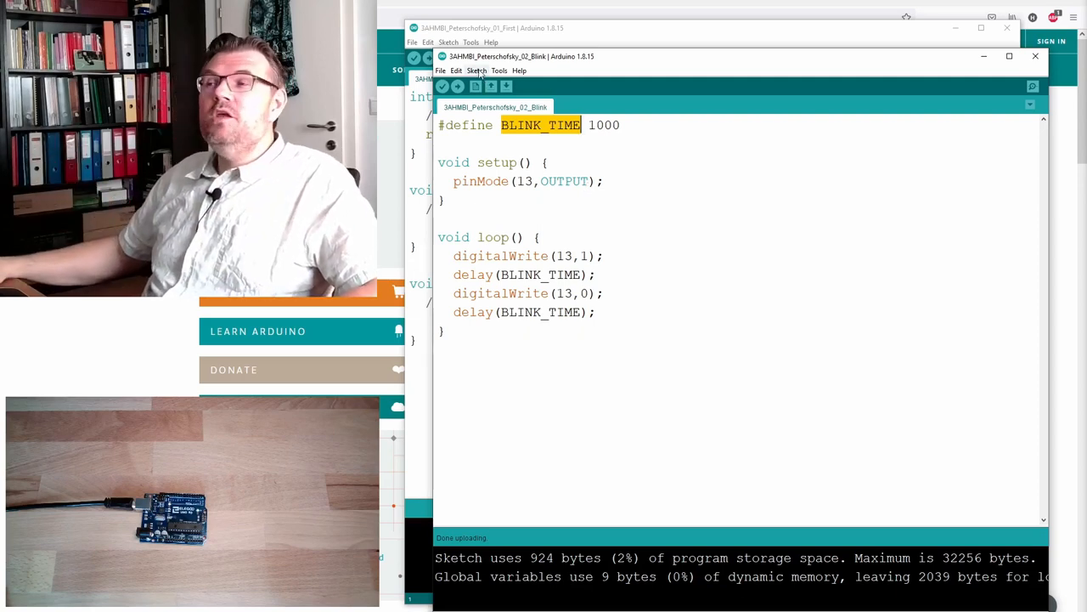
left_click(500, 72)
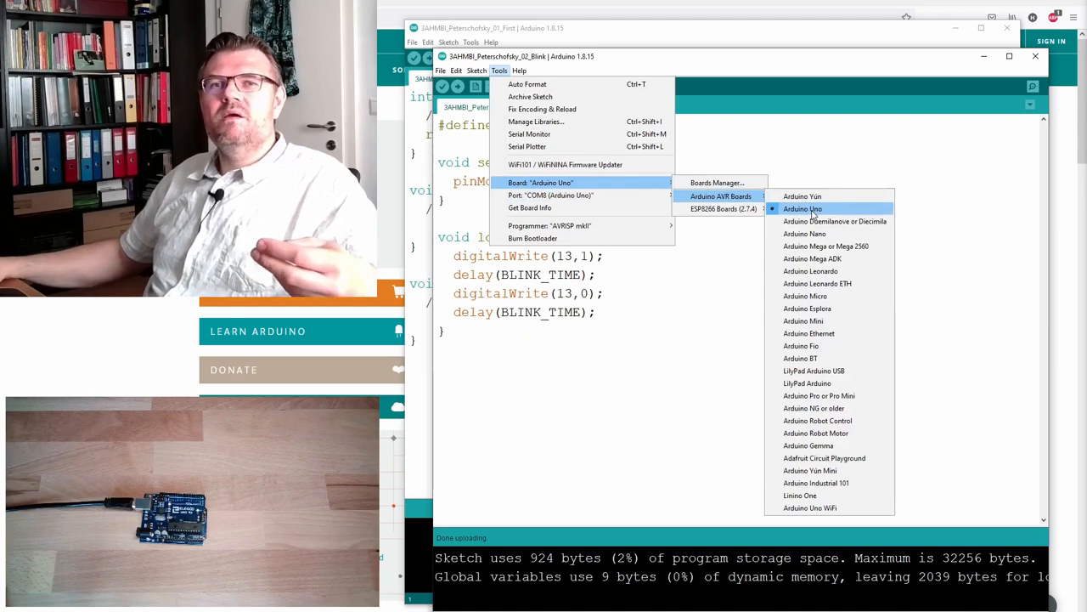
mouse_move(824, 258)
type("LED_BUILTIN")
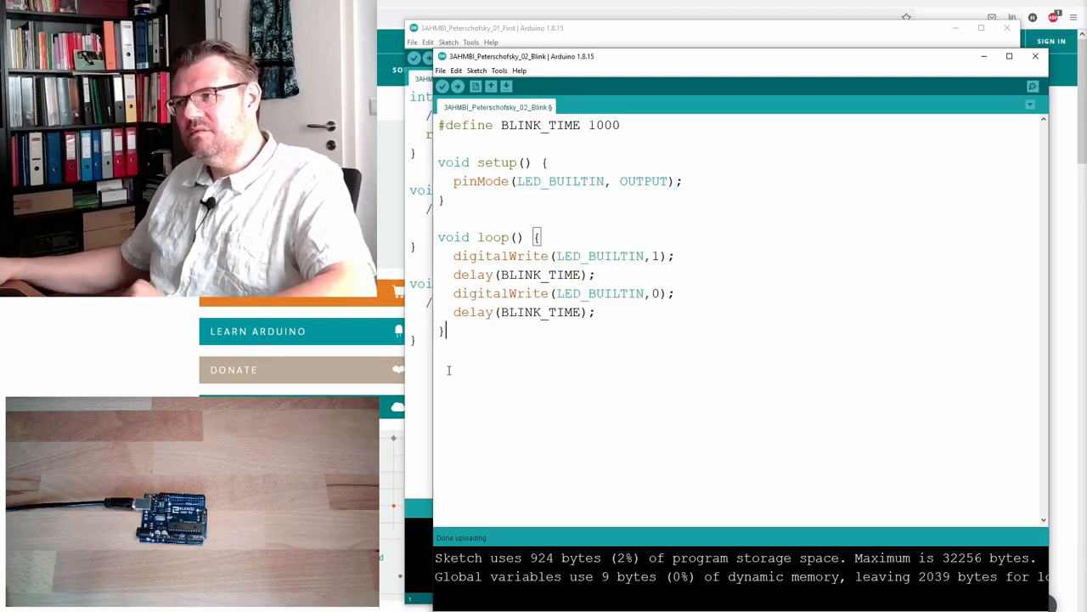
Step: Verify and upload the LED_BUILTIN sketch, then upload again with BLINK_TIME 100
left_click(448, 89)
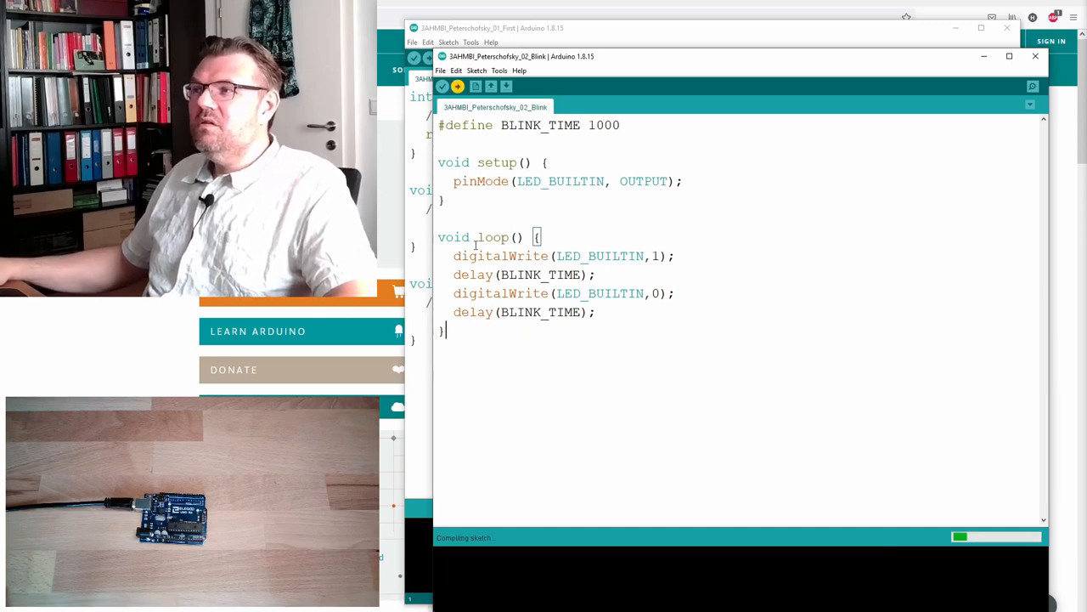
left_click(438, 85)
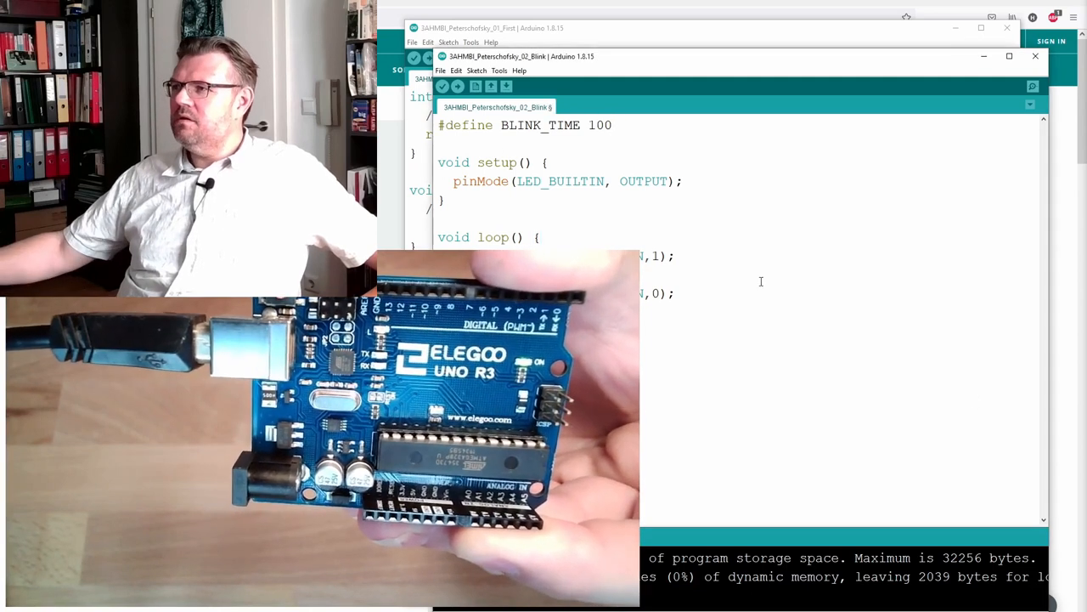
left_click(460, 85)
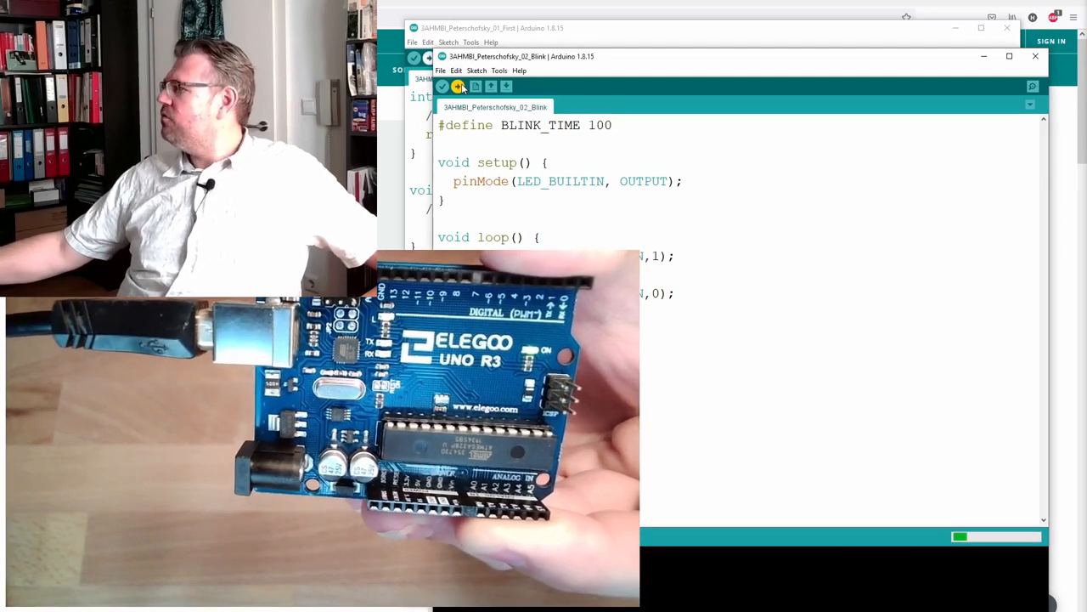